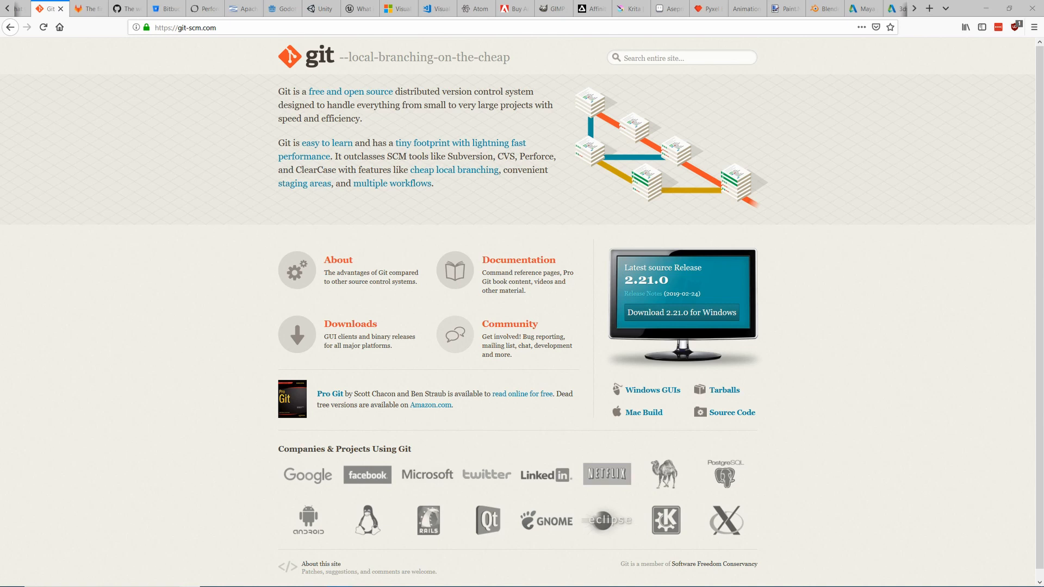
mouse_move(172, 187)
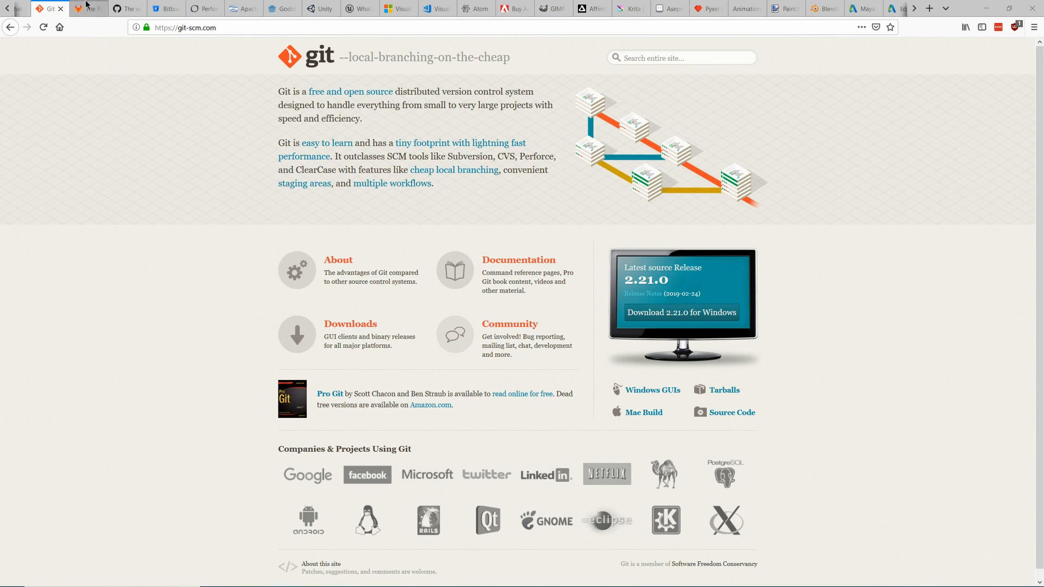
- Tour the GitLab and GitHub homepages and return to the Git homepage
click(88, 7)
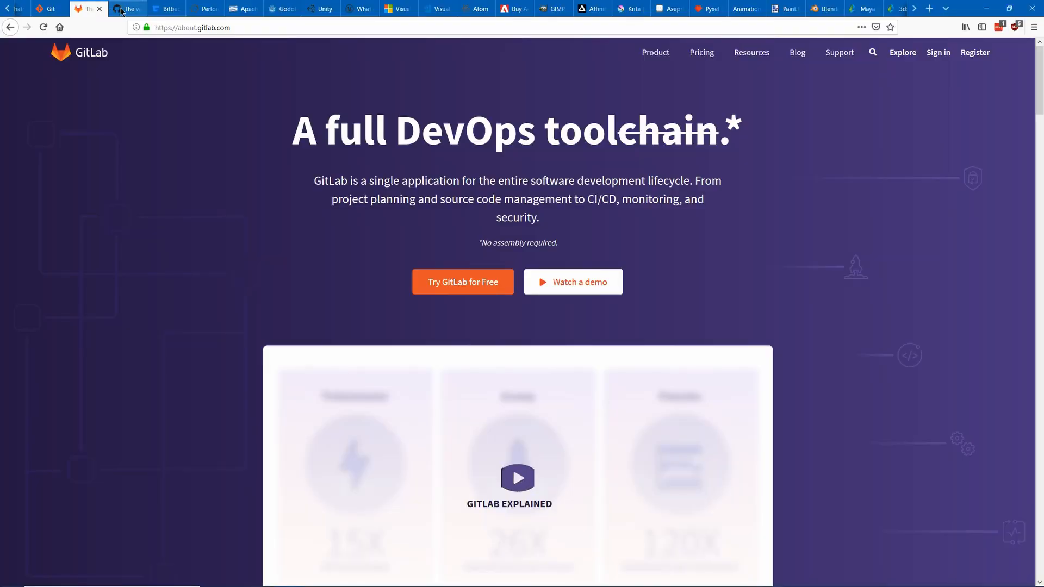
click(126, 8)
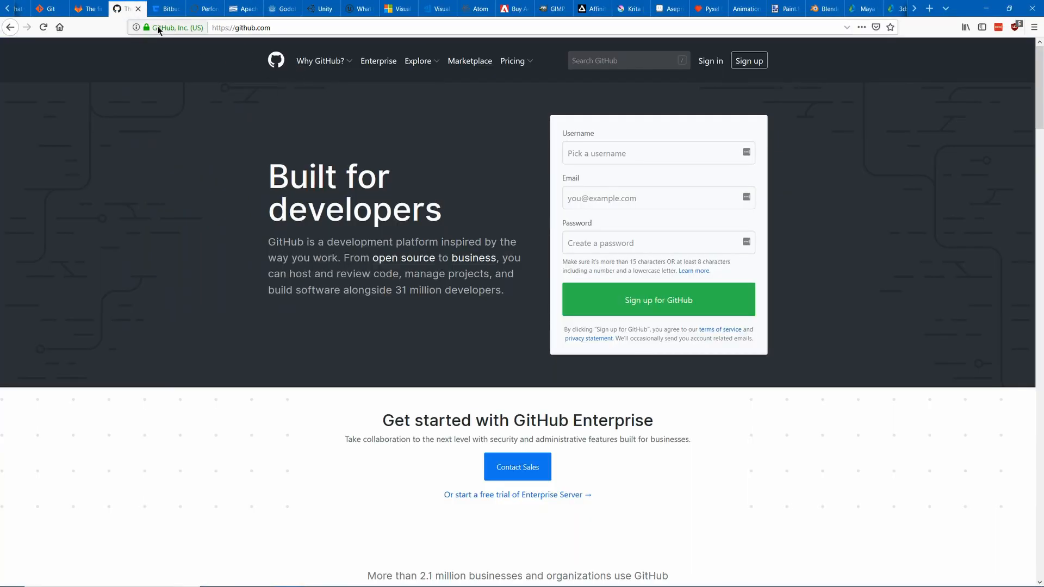
click(43, 8)
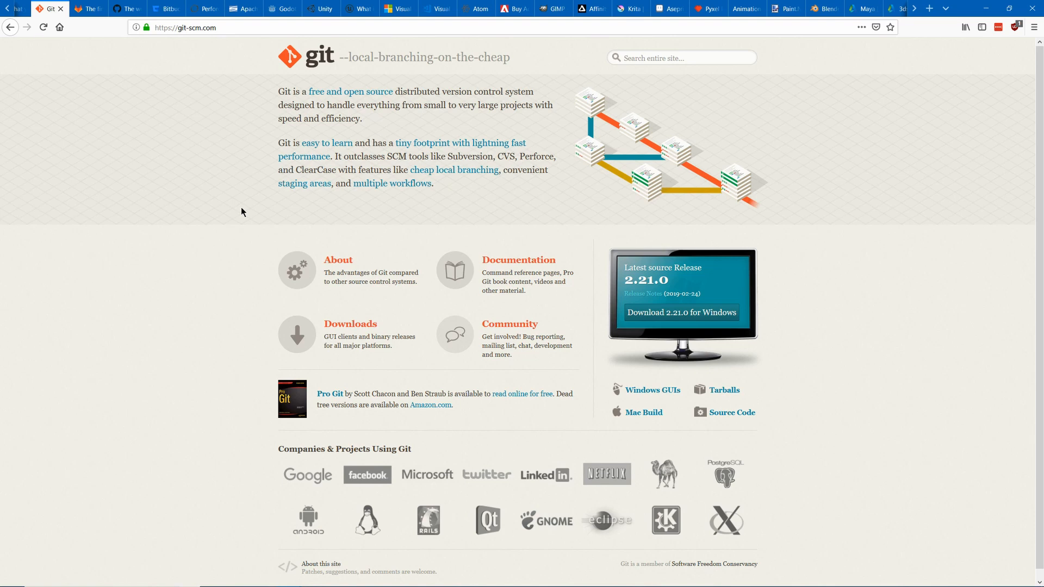
mouse_move(149, 70)
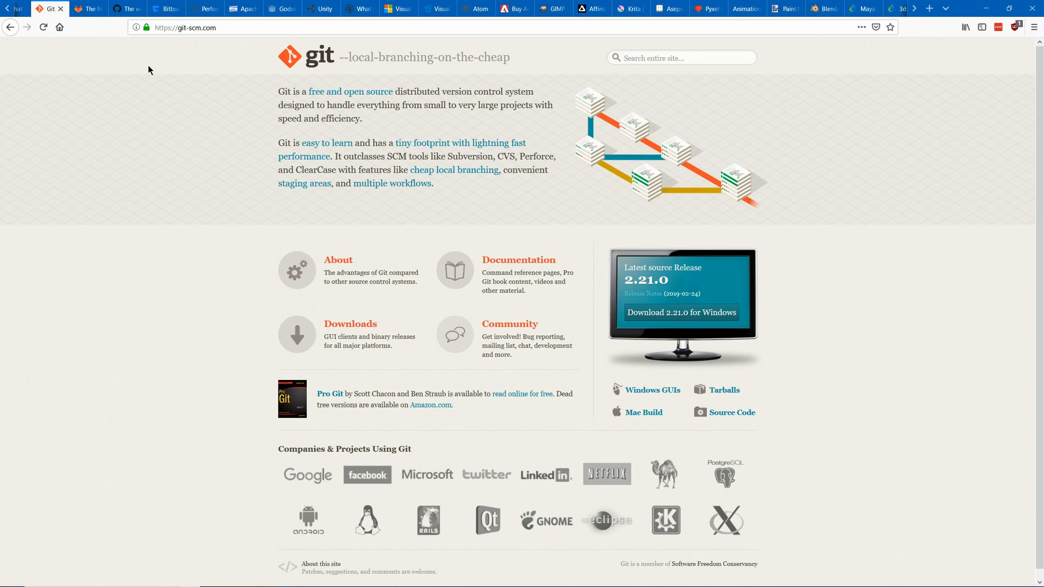
- View the Perforce homepage, then land on the Godot engine homepage
click(205, 9)
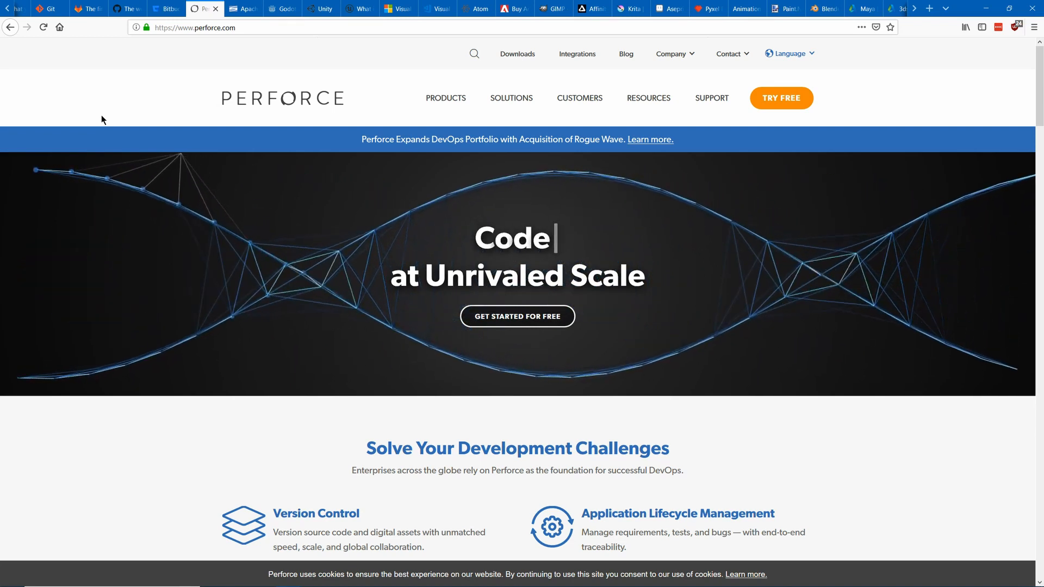
click(240, 9)
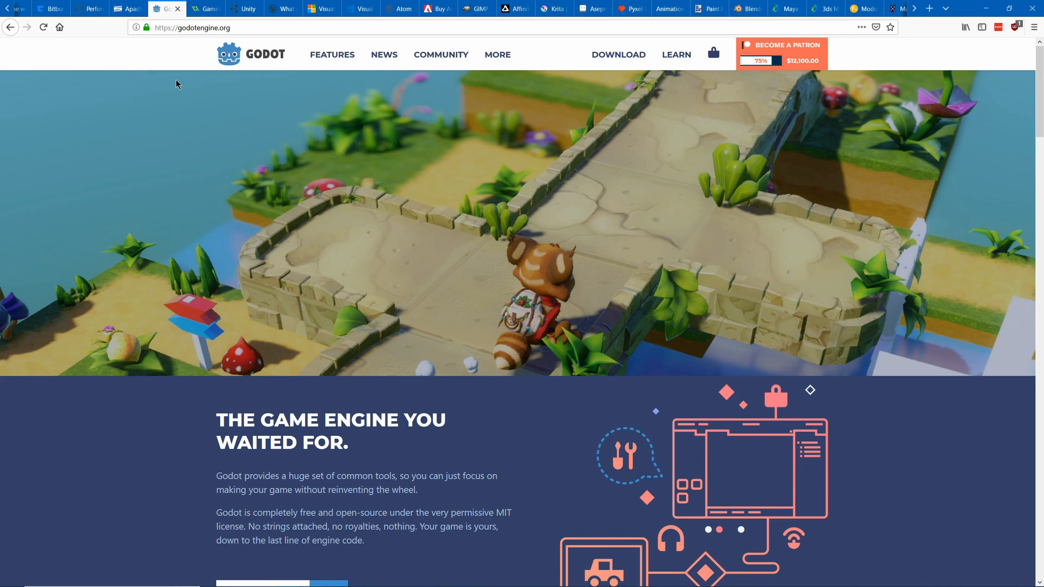
mouse_move(942, 161)
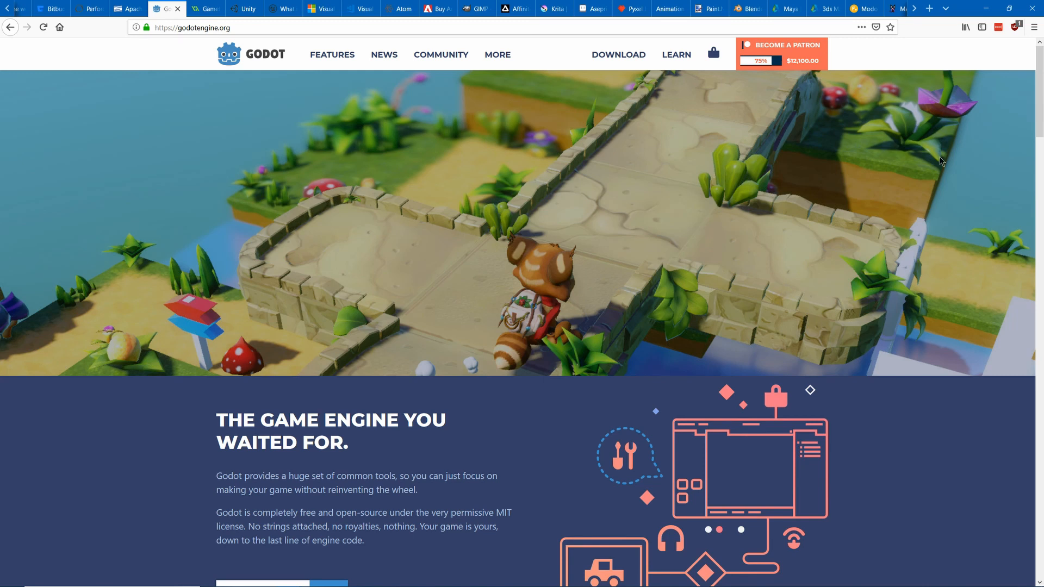
mouse_move(725, 69)
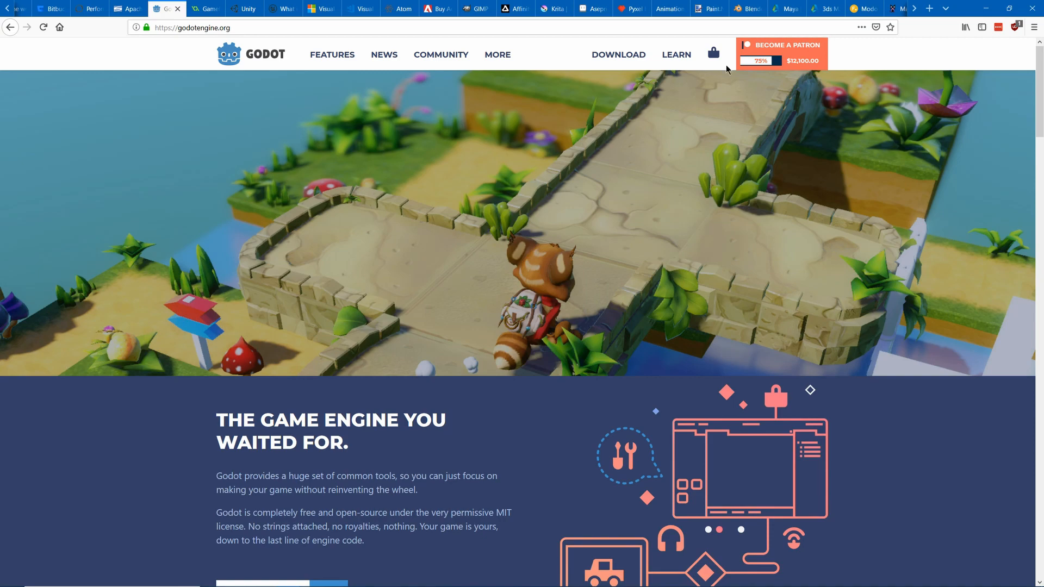
- Scroll Godot's homepage to the Innovative Design, Gorgeous 3D and Easy to Program feature cards
scroll(down, 3)
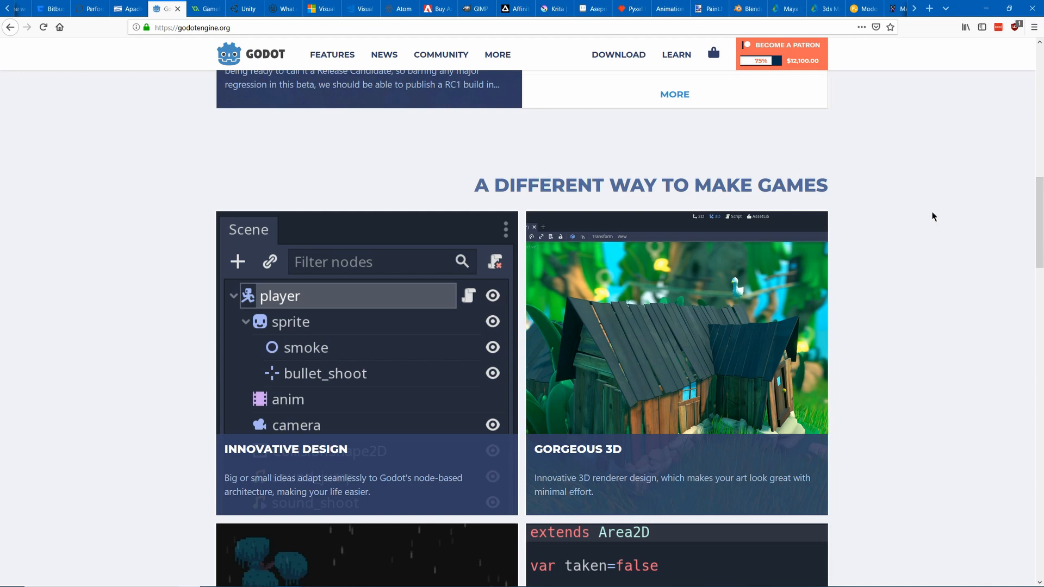
scroll(down, 3)
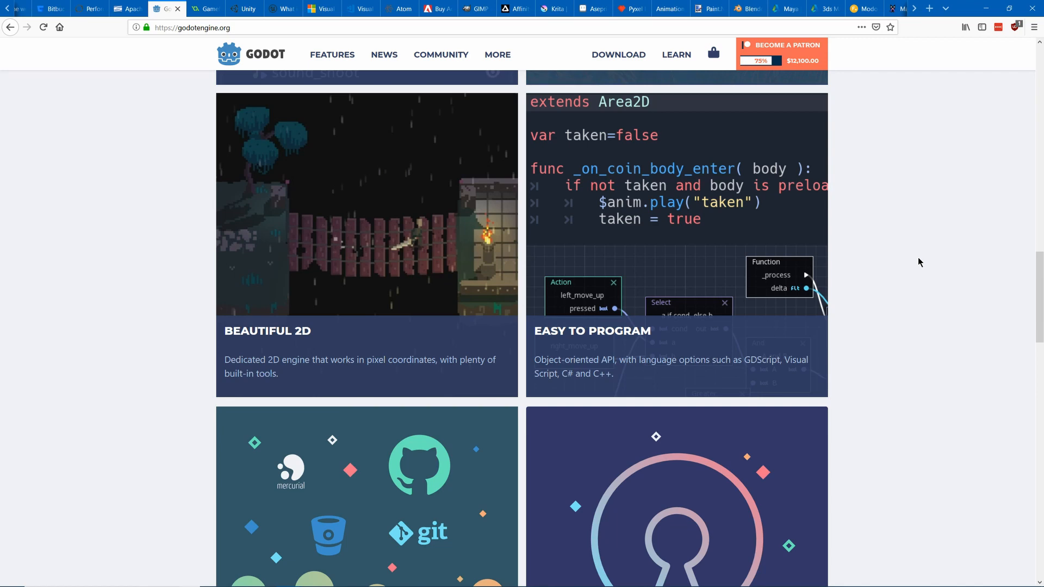
scroll(up, 3)
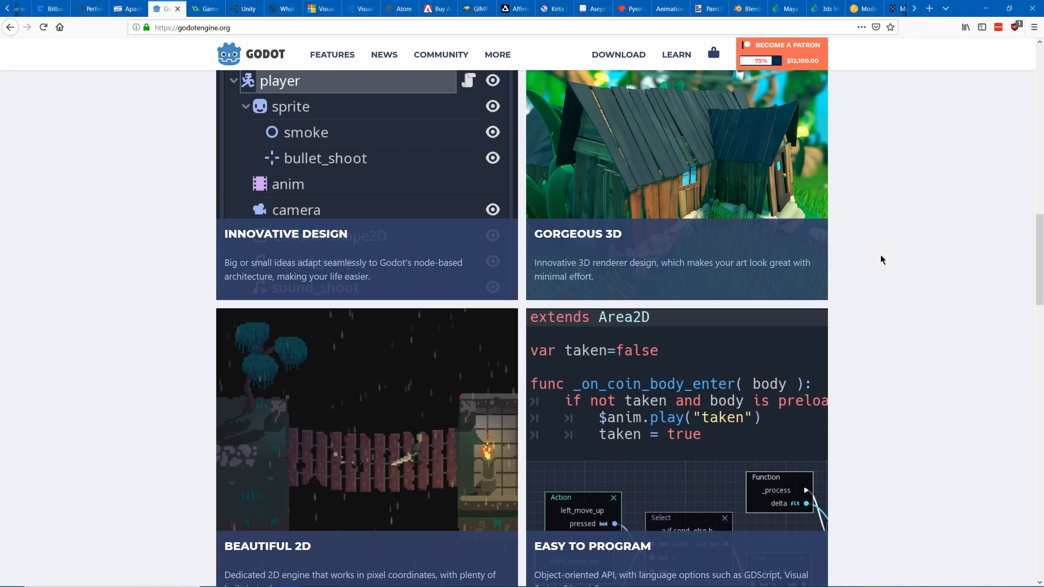
mouse_move(117, 186)
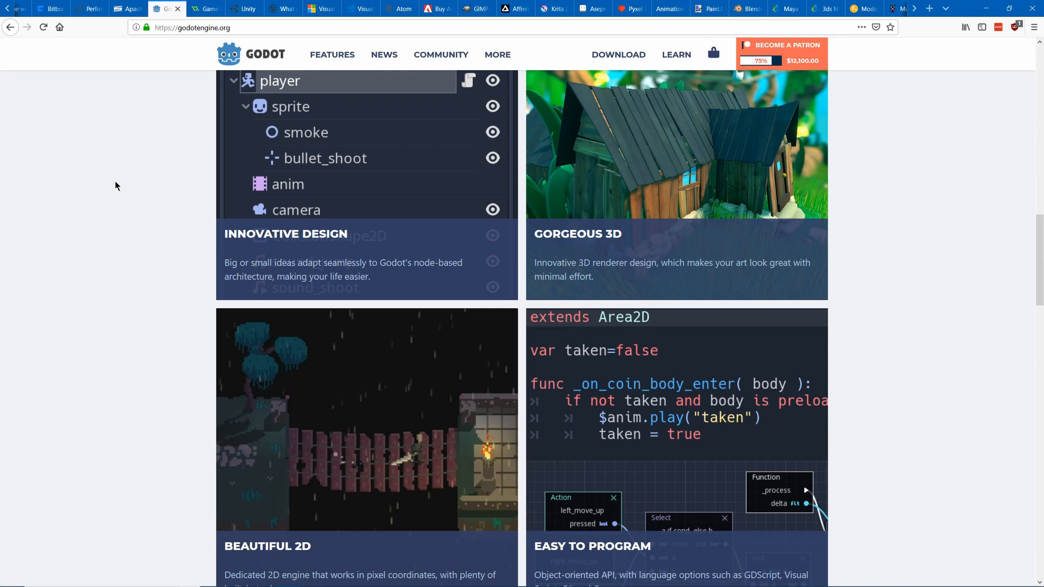
- View the GameMaker Studio 2 page on YoYo Games down to its Multiplatform Workflow and pricing sections
click(207, 8)
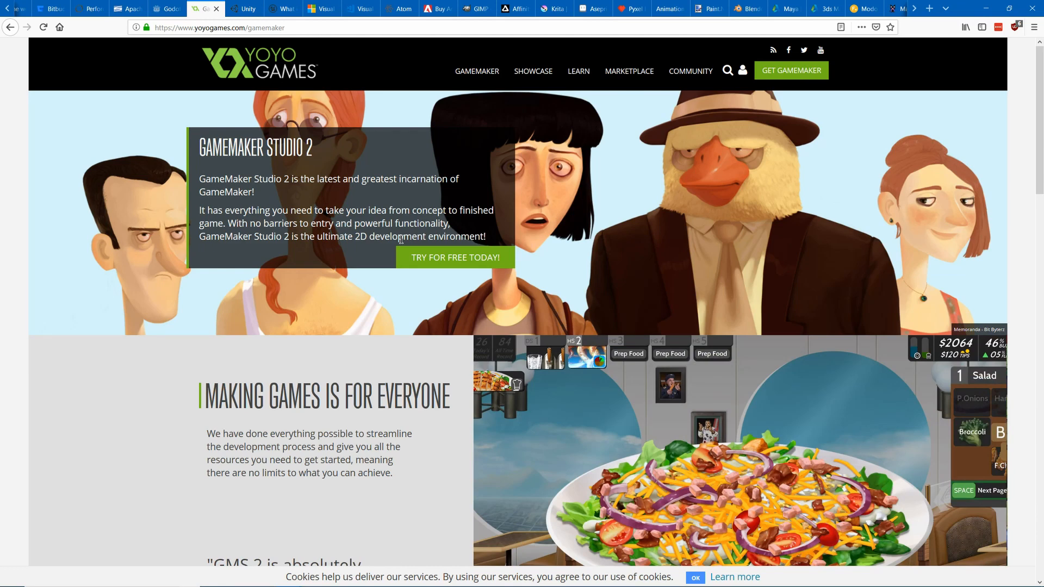
scroll(down, 3)
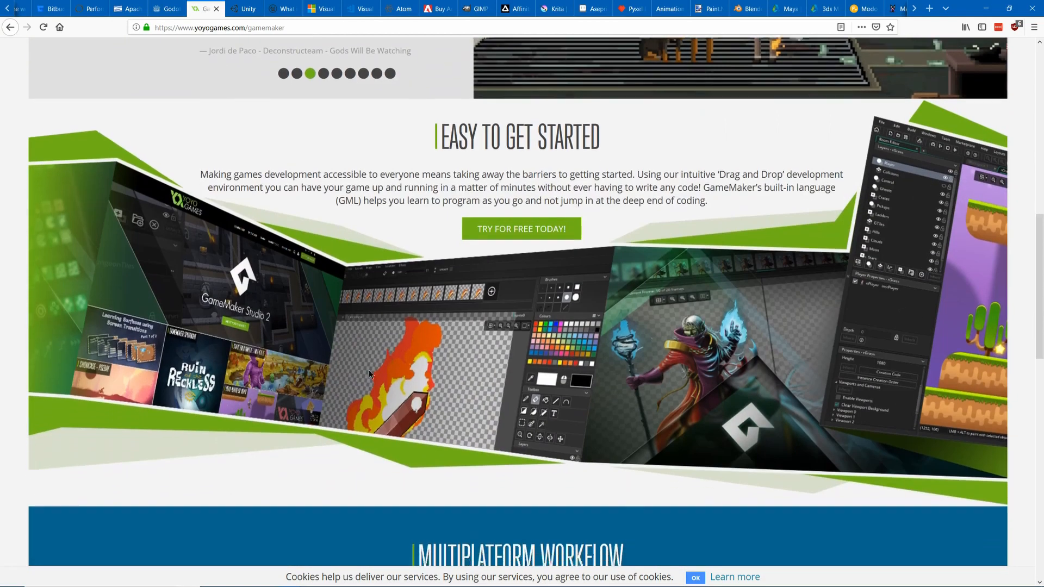
scroll(down, 3)
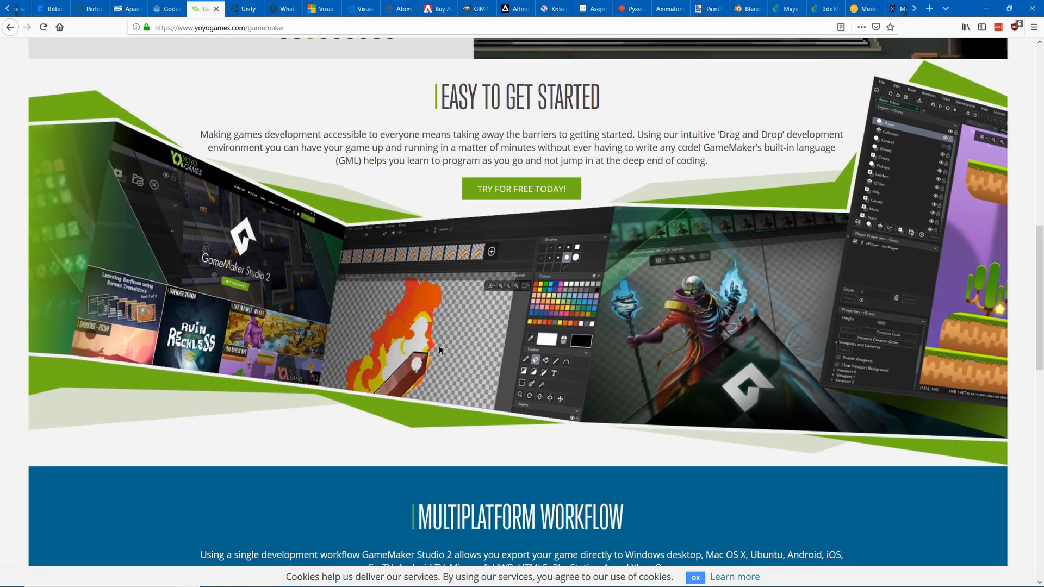
scroll(down, 3)
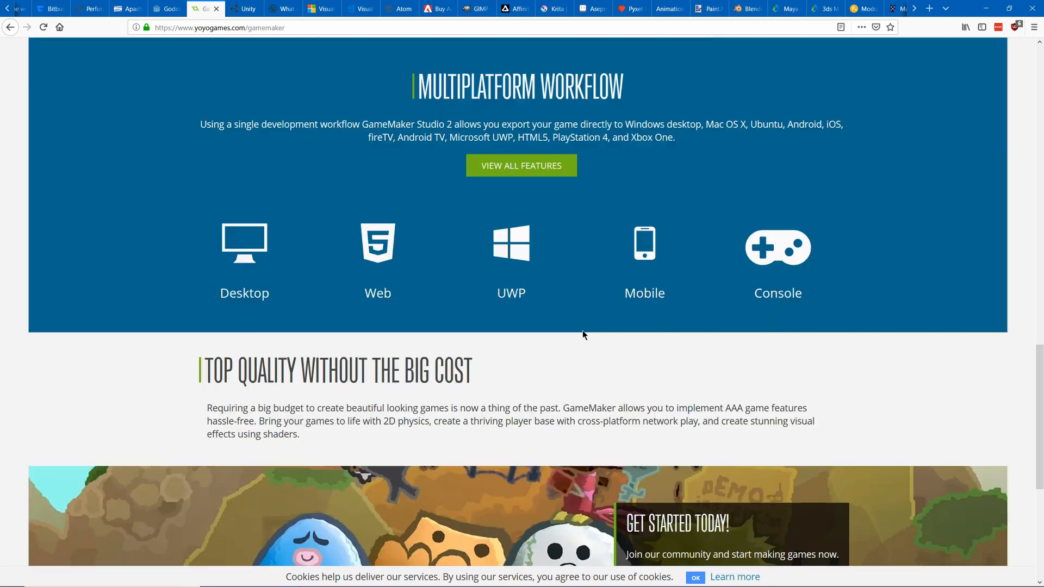
mouse_move(491, 308)
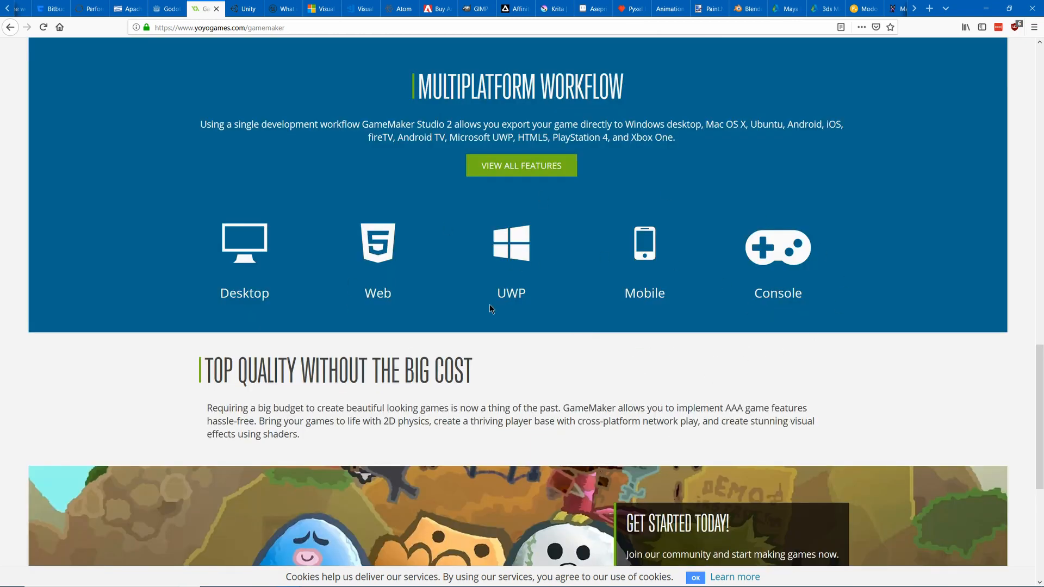
- View Unity's homepage down past its industry and news sections to Multiplay
click(245, 7)
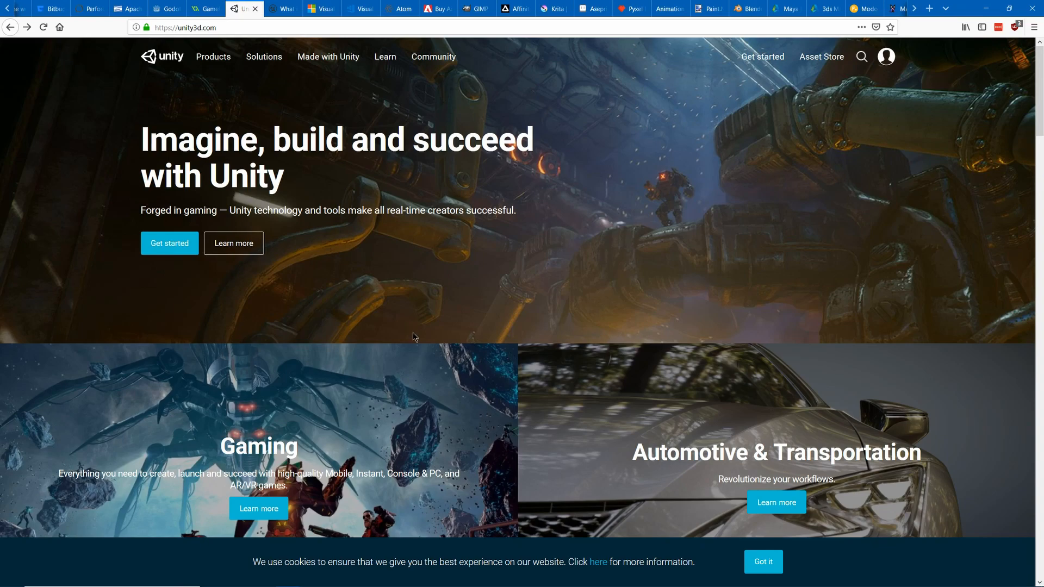
mouse_move(376, 288)
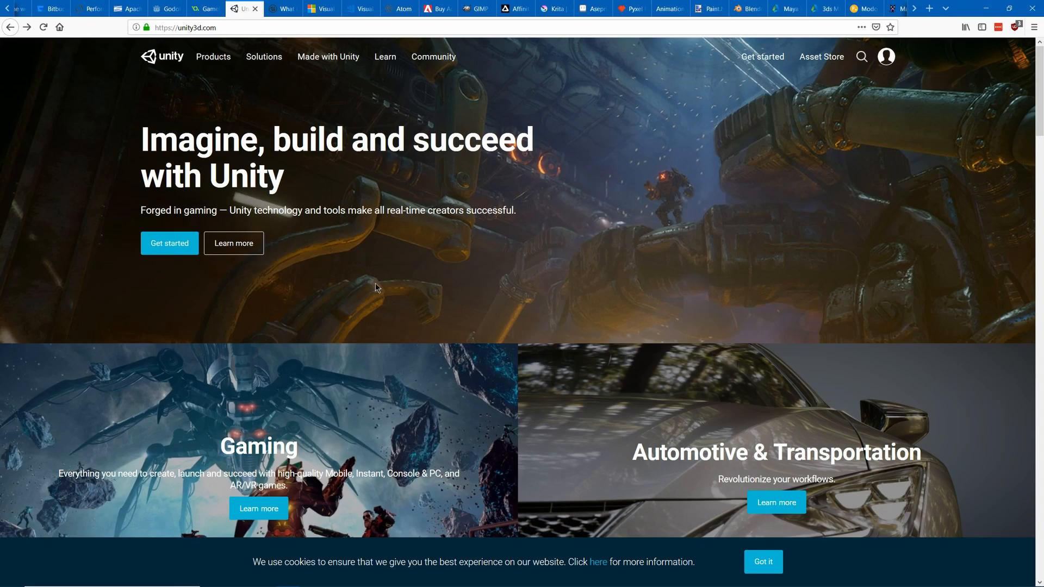
scroll(down, 3)
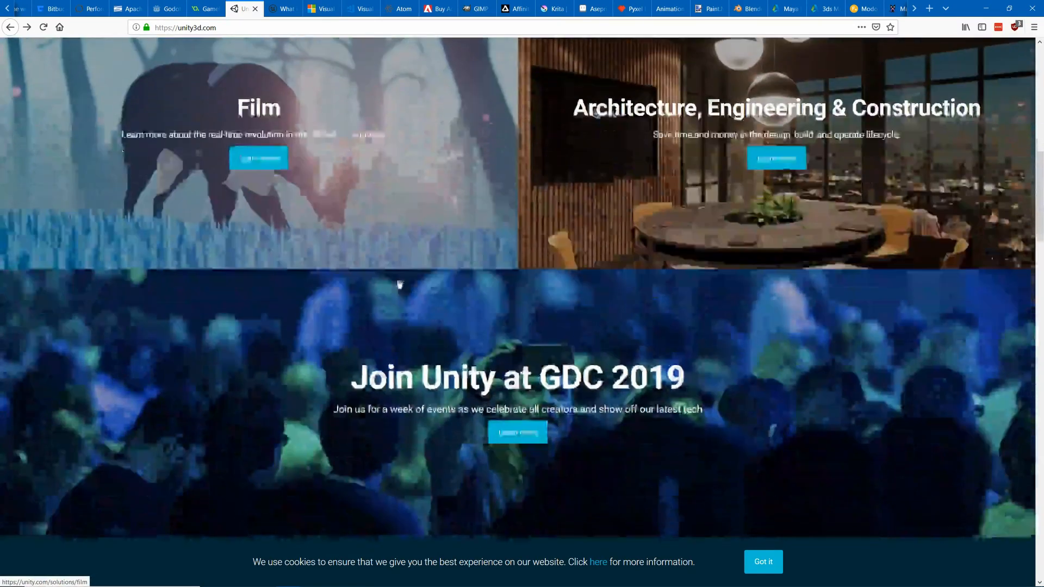
scroll(down, 3)
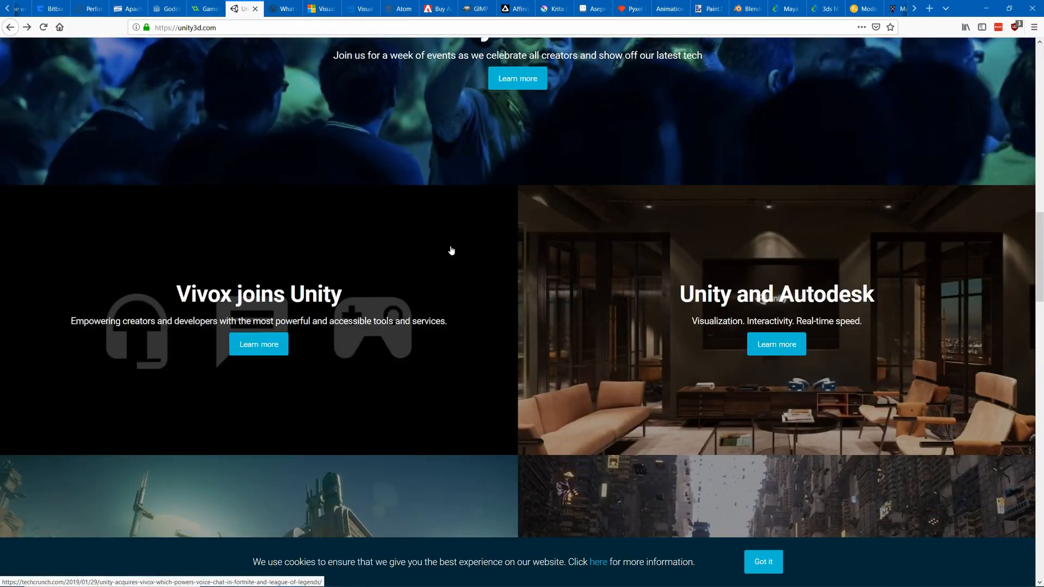
scroll(down, 3)
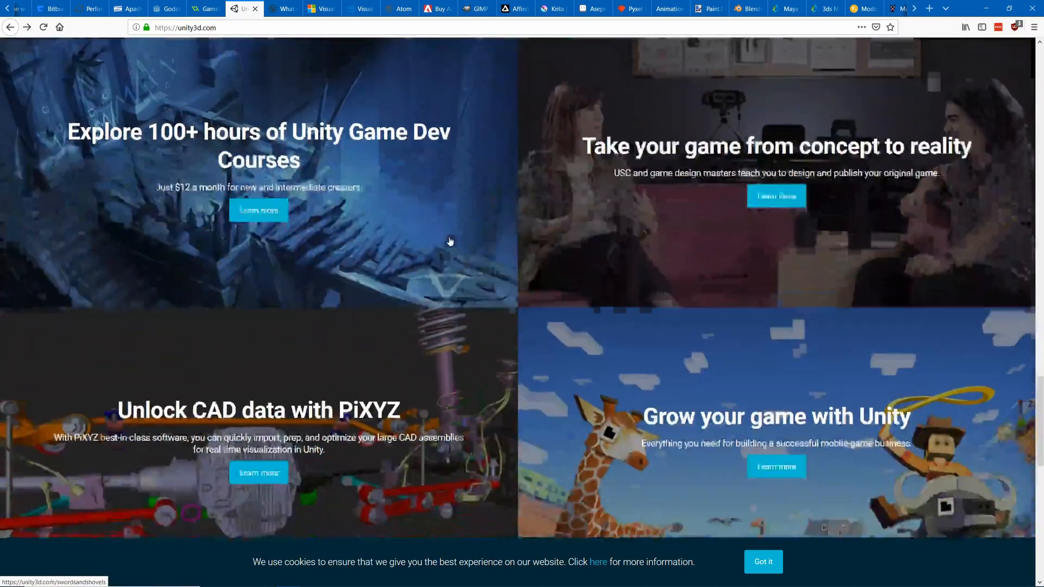
scroll(down, 3)
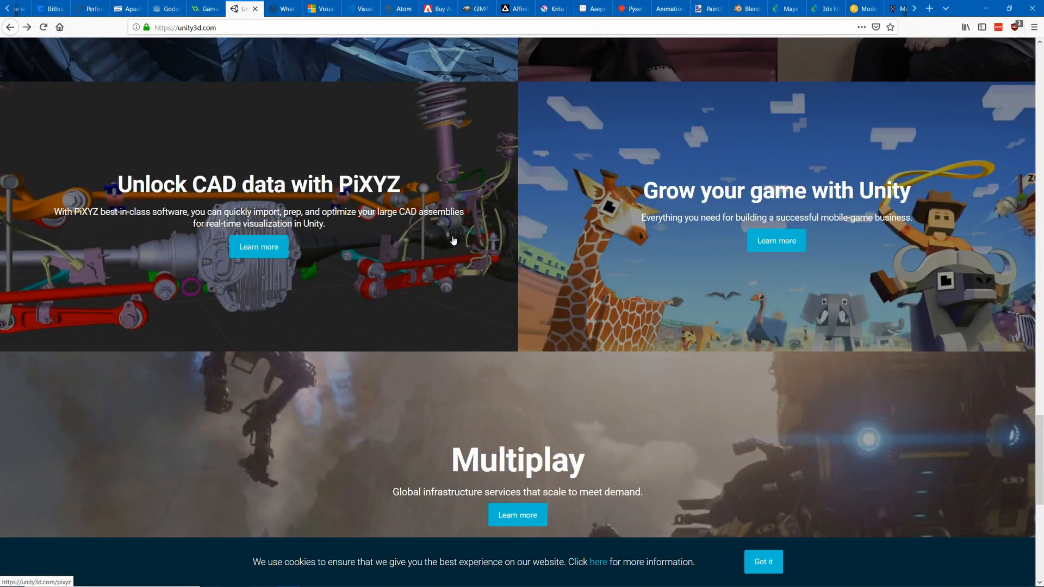
- View the Unreal Engine page down to its Everything Is Included section
click(282, 7)
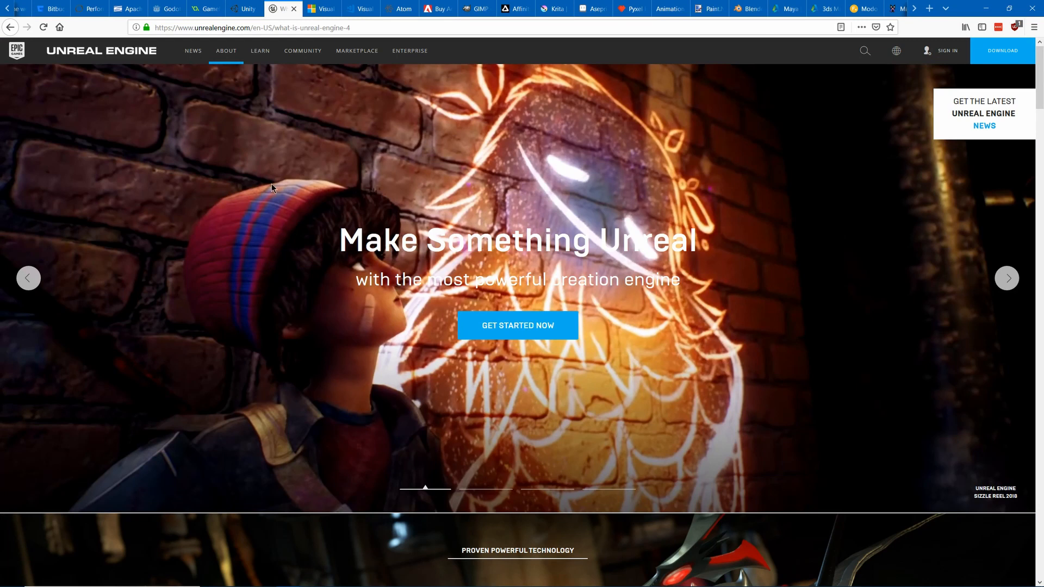
mouse_move(260, 183)
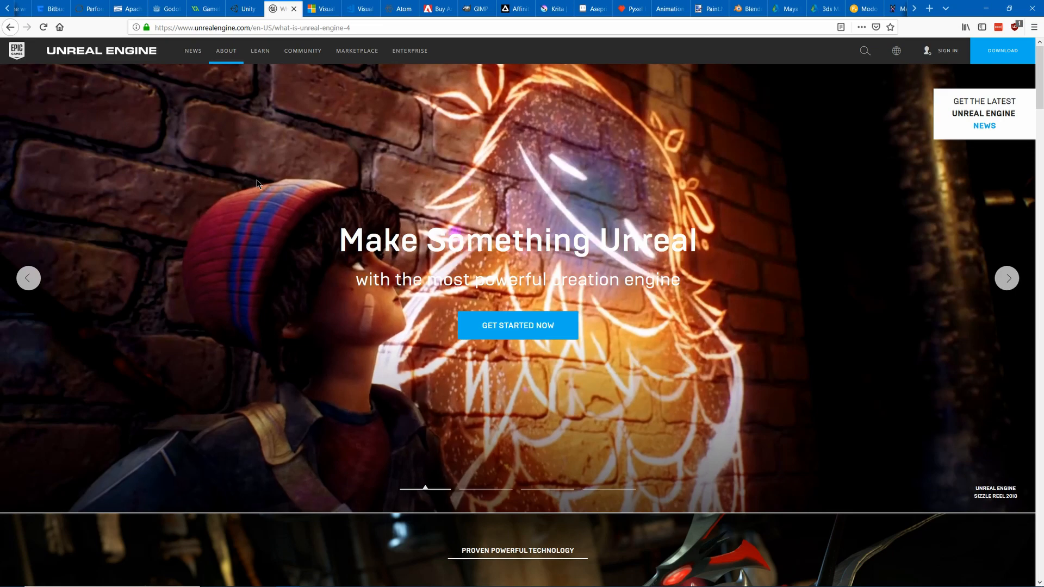
scroll(down, 3)
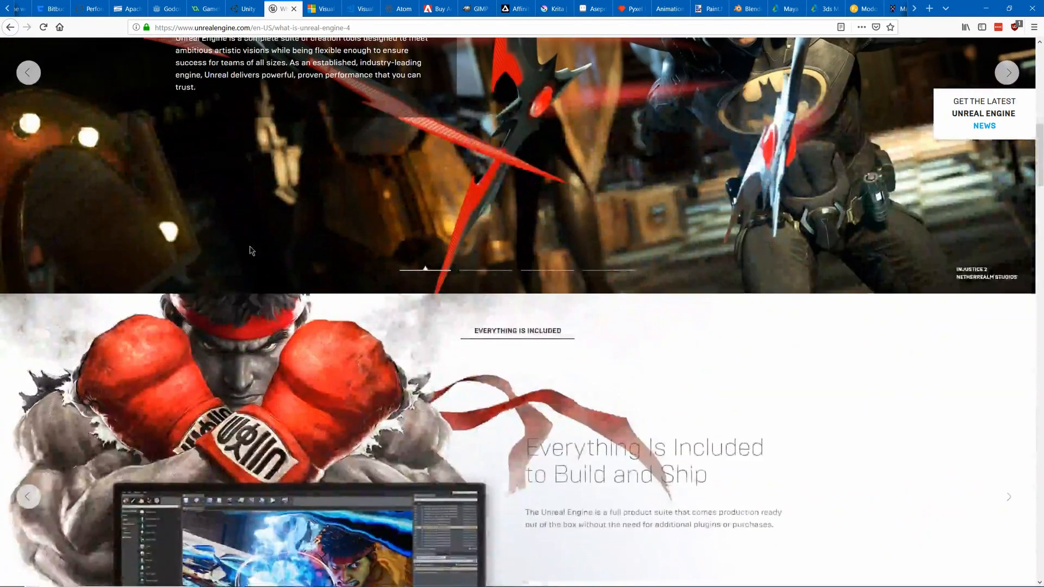
scroll(up, 3)
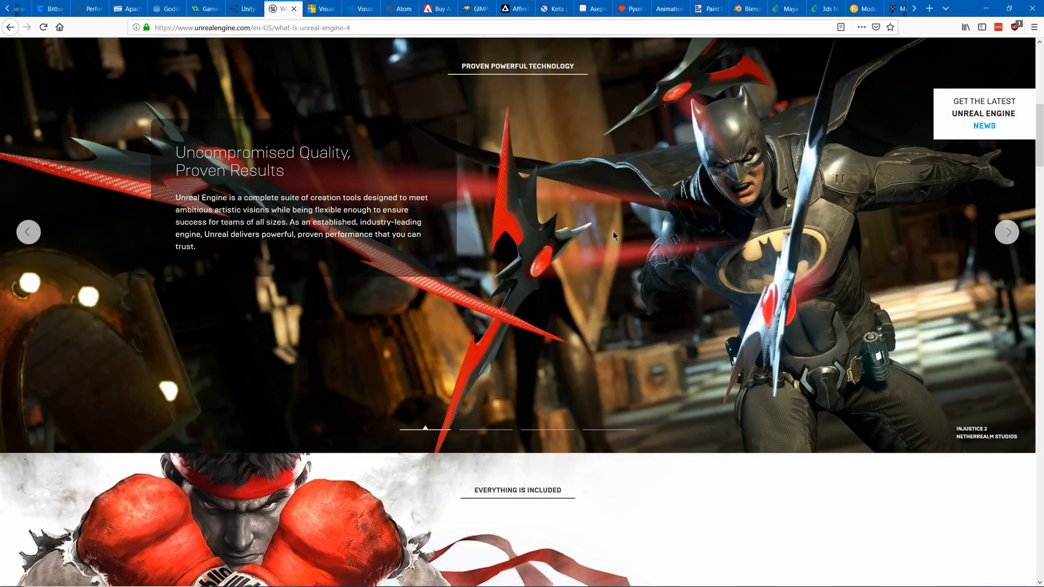
scroll(down, 3)
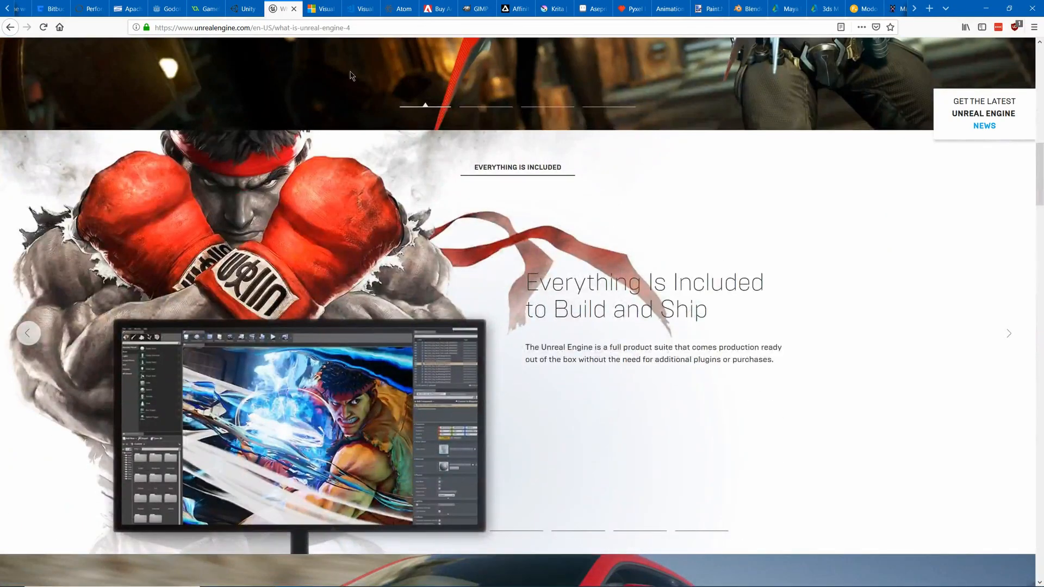
- Move on to the Visual Studio IDE homepage
click(322, 7)
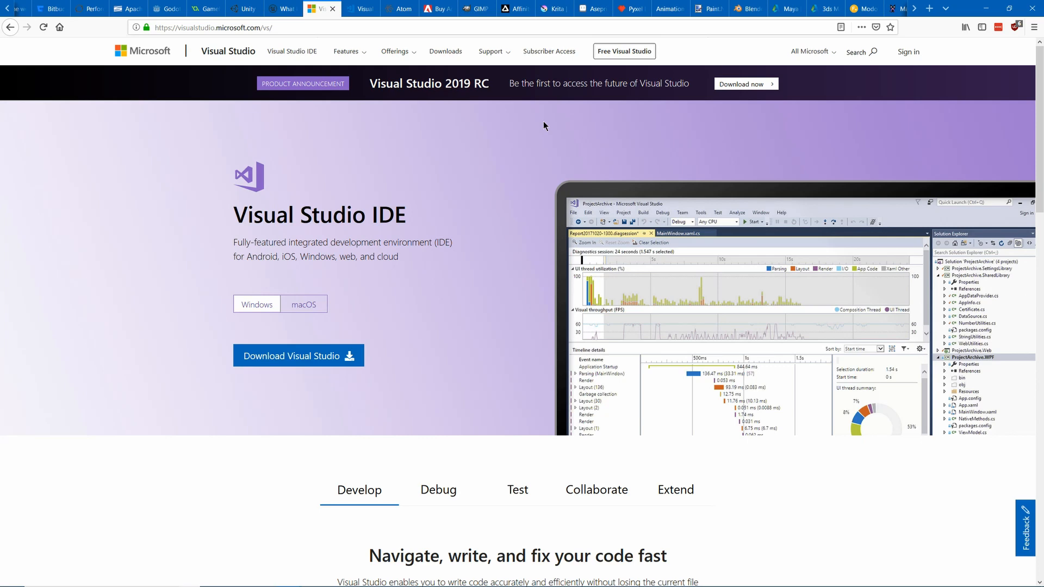
- View the VS Code homepage and Atom's Teletype section, then land on Adobe's Photoshop CC page
click(358, 9)
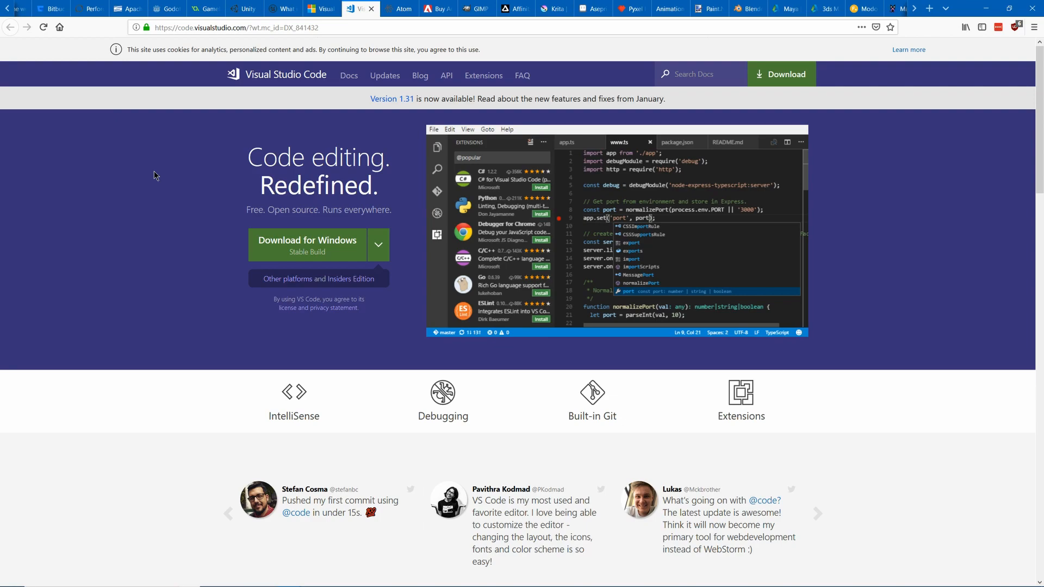
click(398, 8)
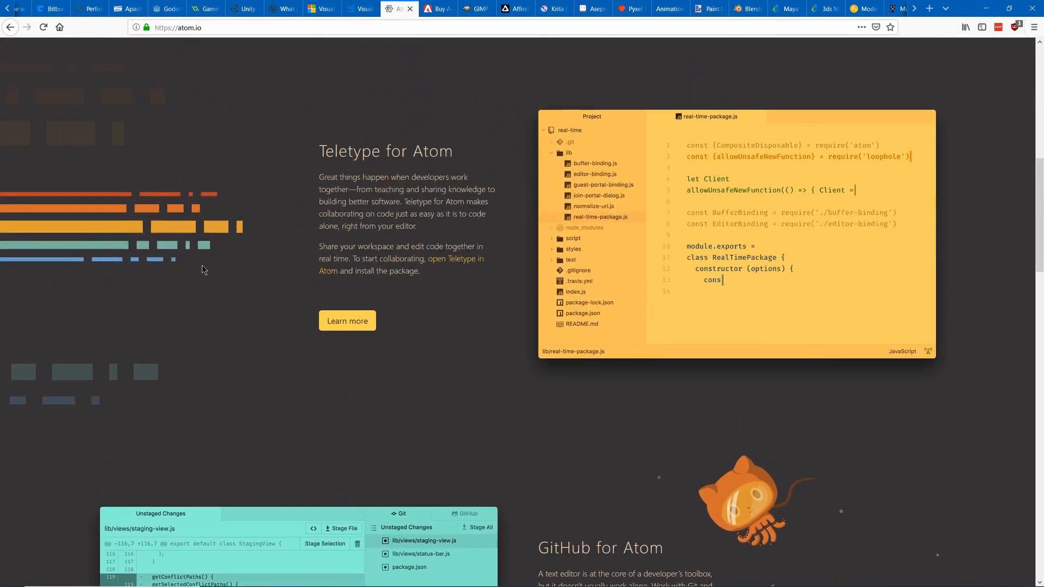
scroll(down, 3)
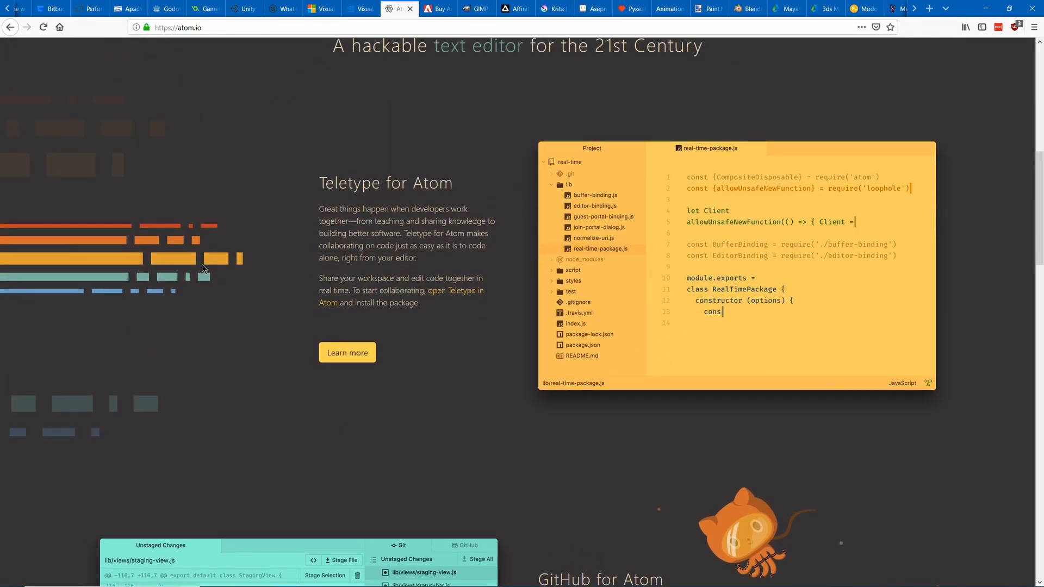
click(436, 9)
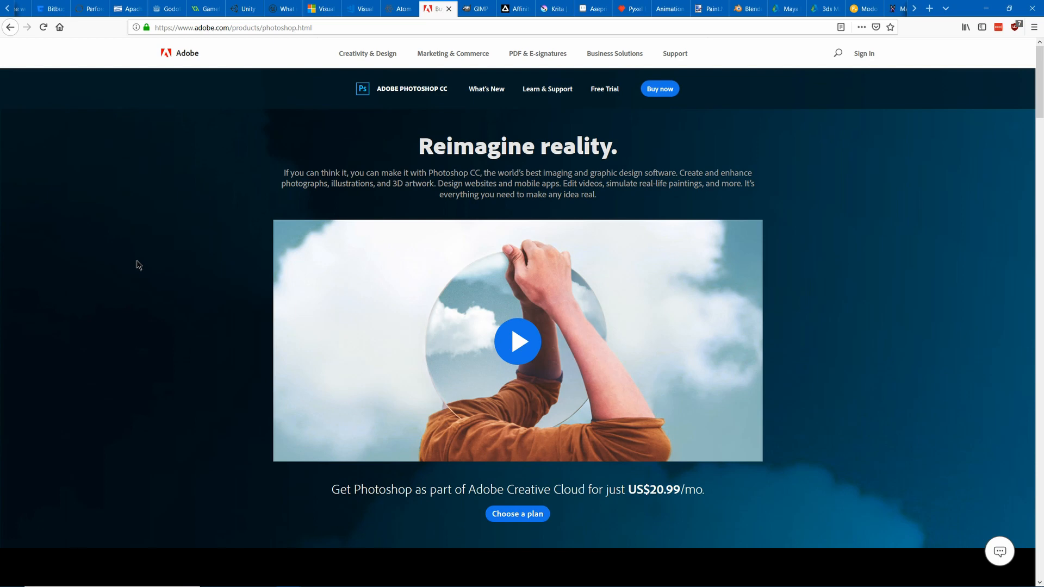
- Scroll the Photoshop CC page past its feature showcases to the Photoshop on iPad section
scroll(down, 3)
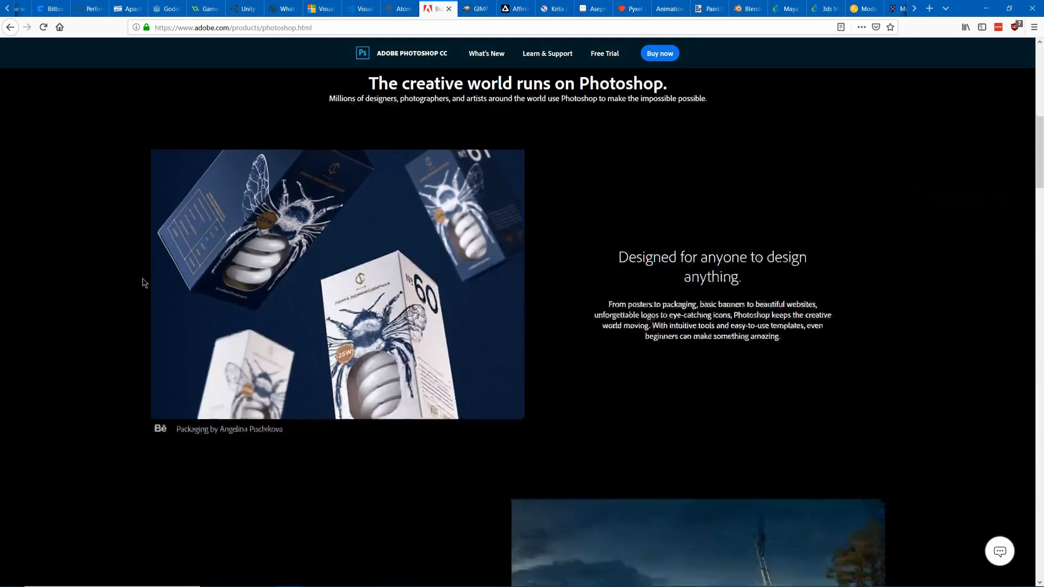
scroll(down, 3)
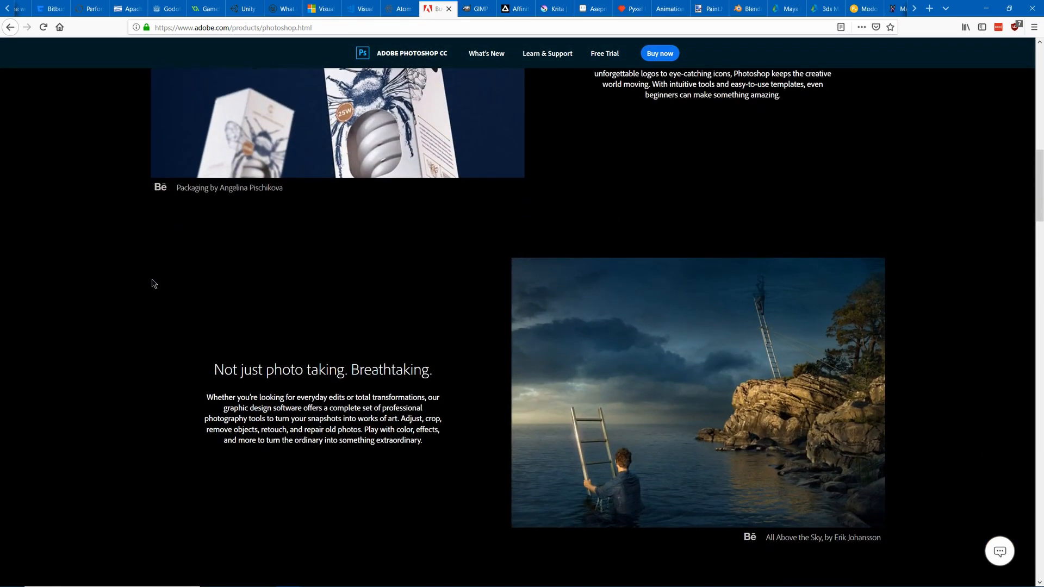
scroll(down, 3)
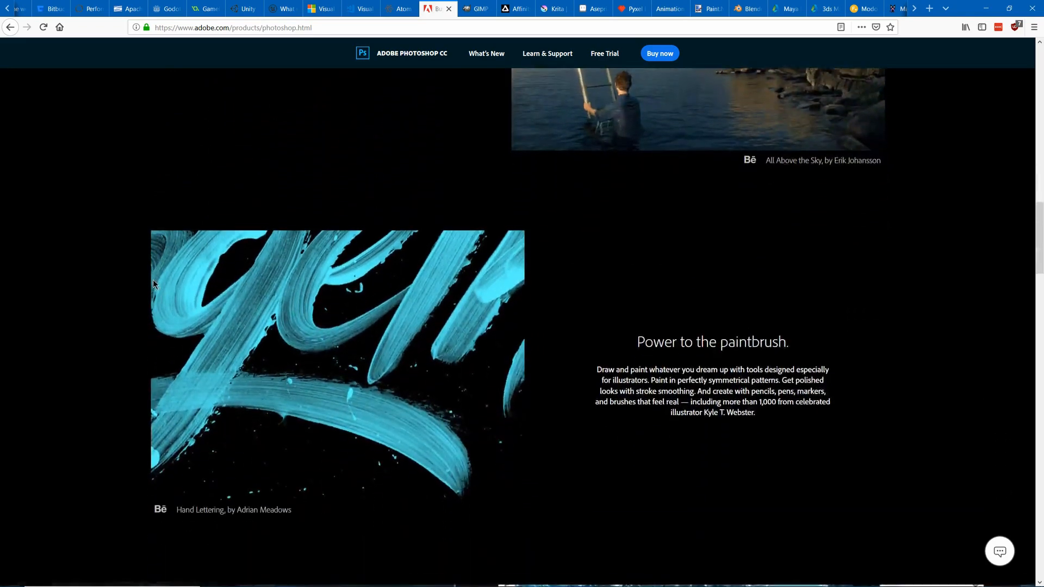
scroll(down, 3)
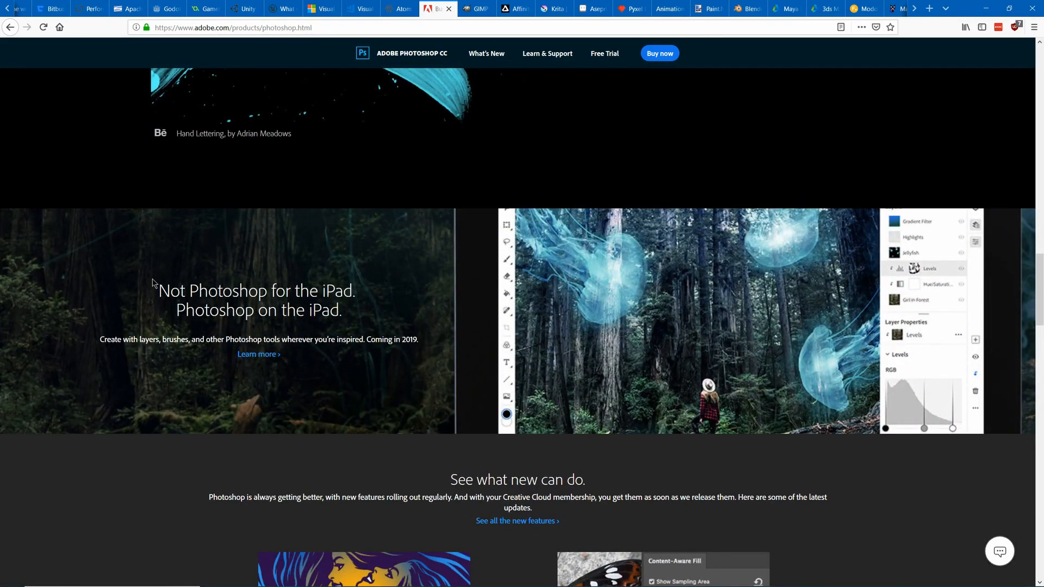
- View GIMP's homepage down to its footer and back up to the top
click(475, 7)
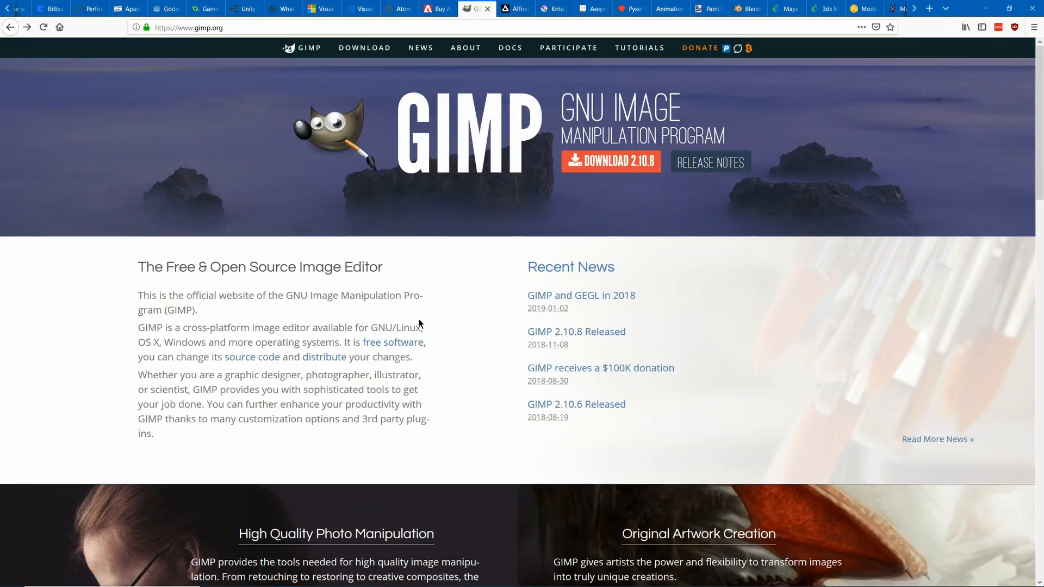
scroll(down, 3)
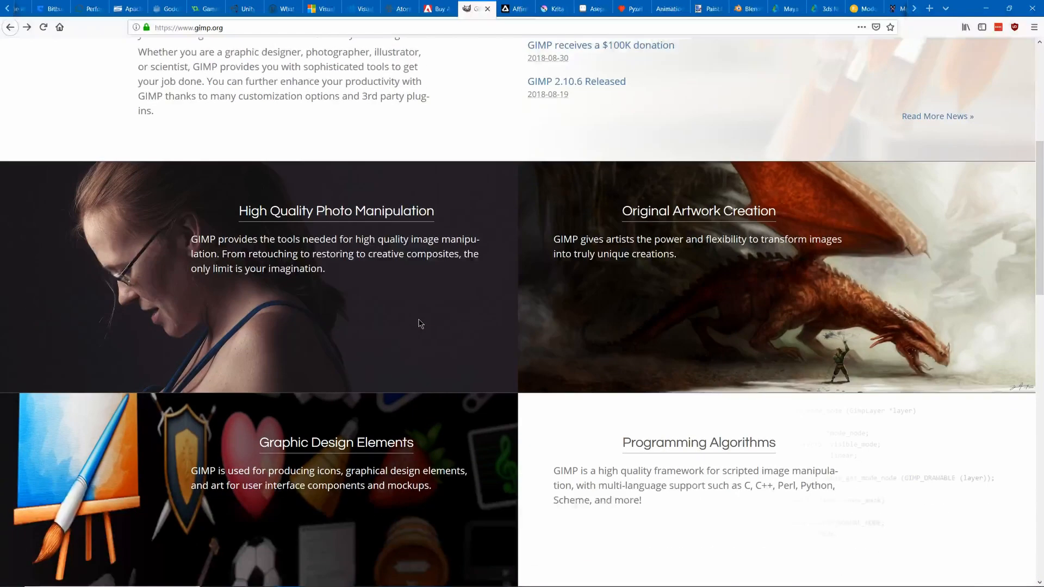
scroll(down, 3)
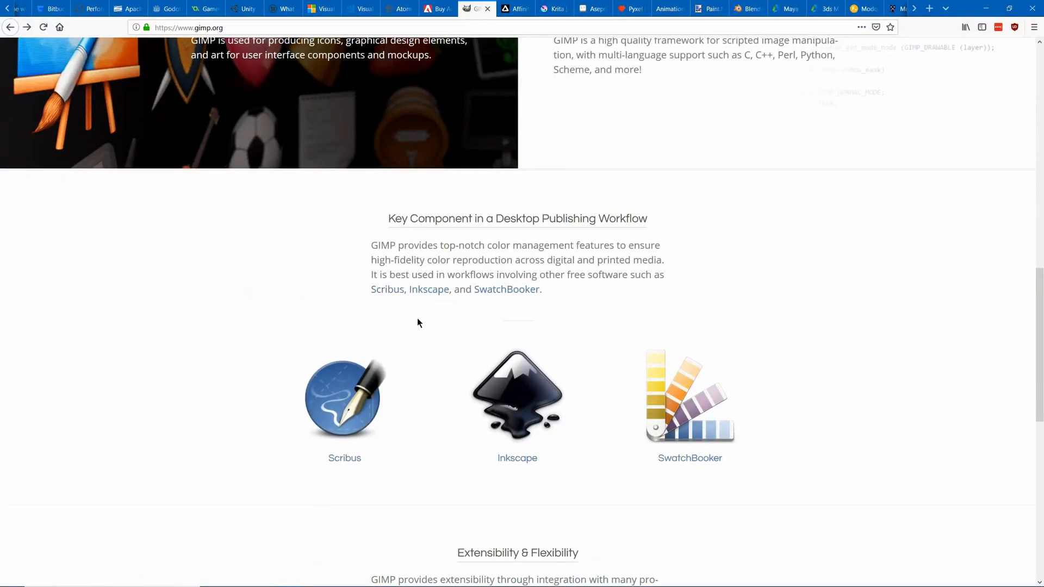
mouse_move(421, 325)
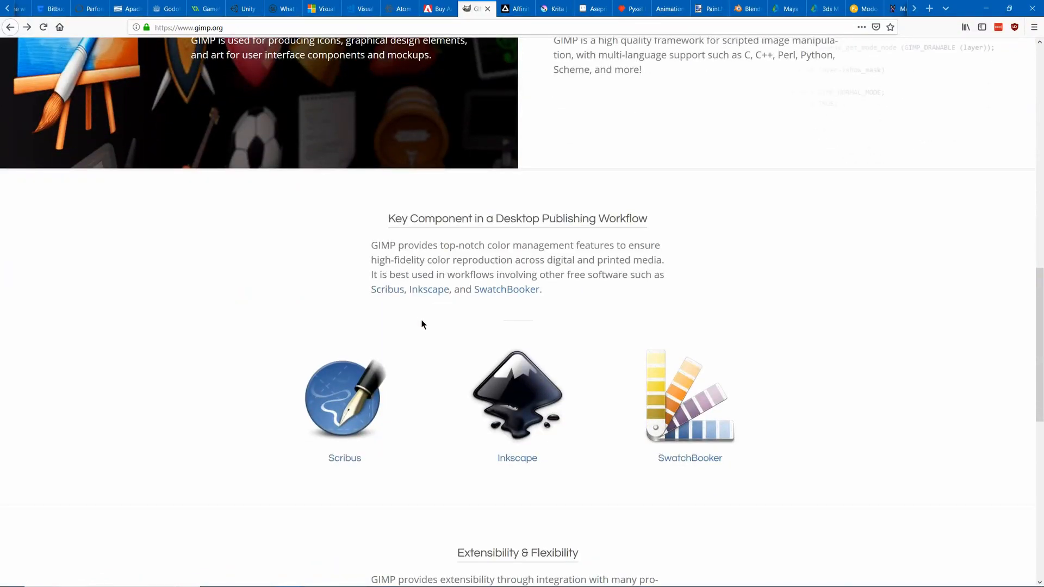
scroll(down, 3)
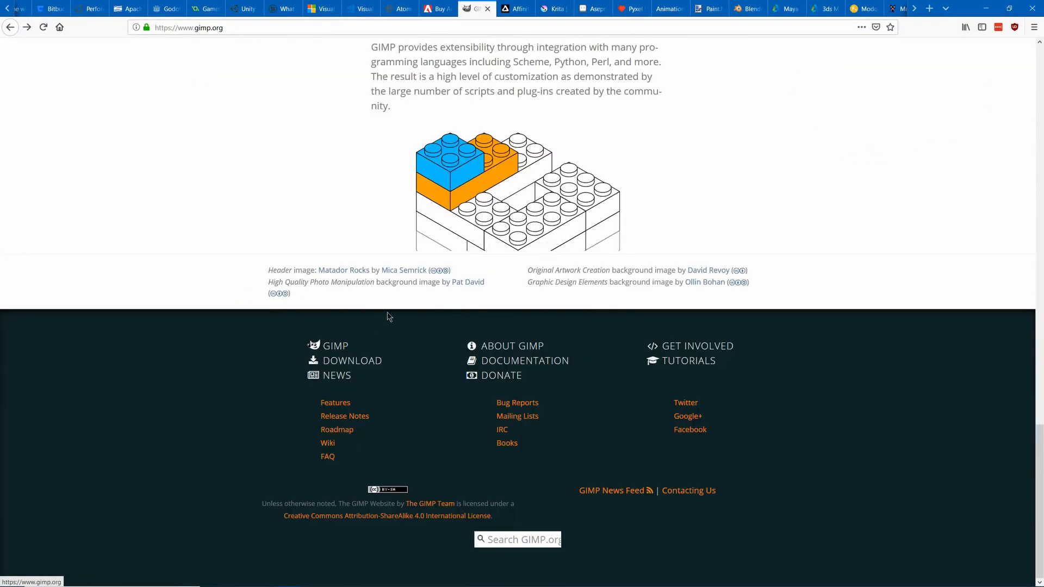
scroll(up, 3)
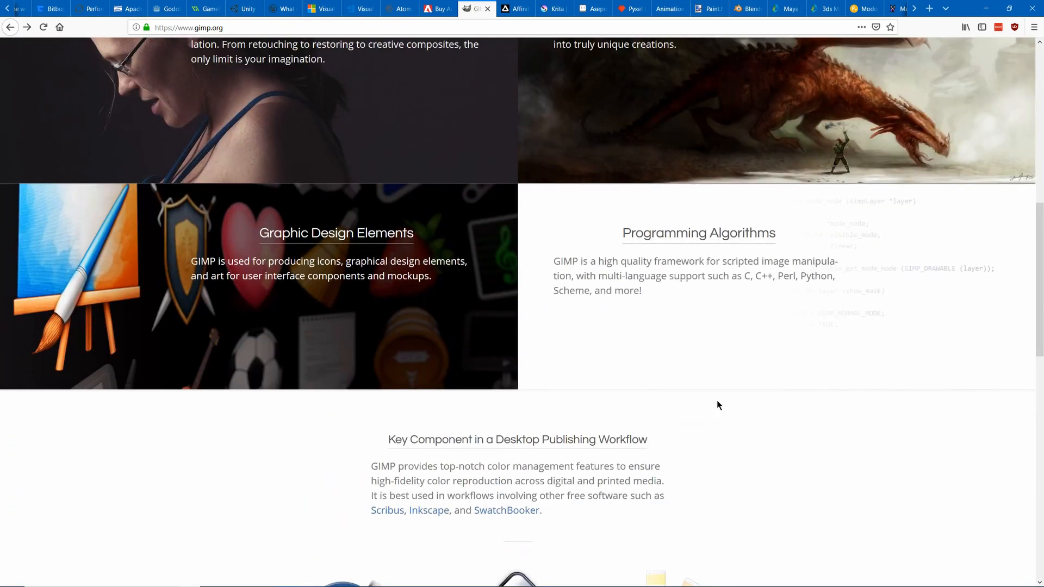
scroll(up, 3)
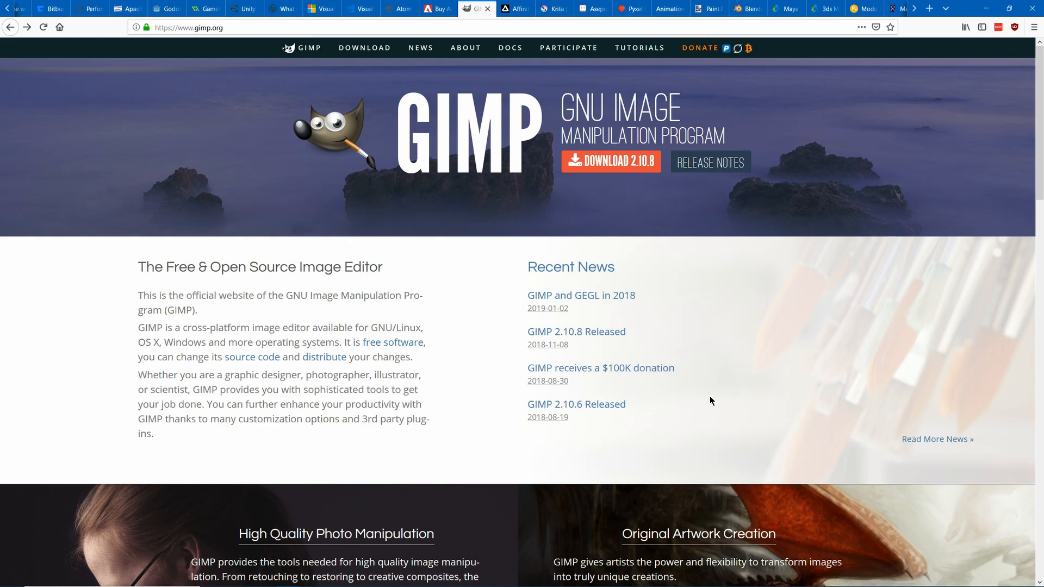
- View Affinity Photo's page through its iPad, desktop and workbook sections
click(513, 9)
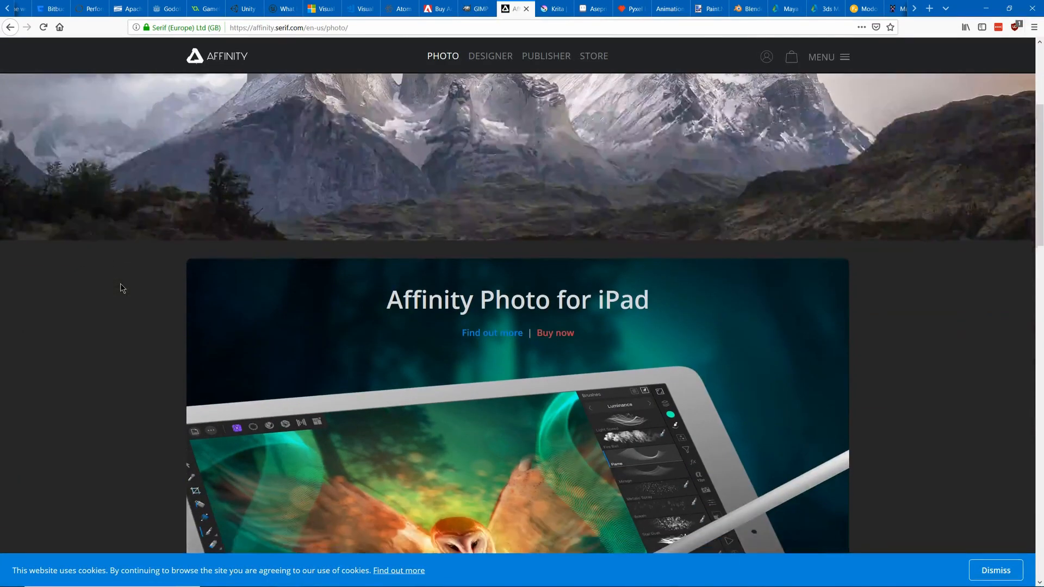
scroll(down, 3)
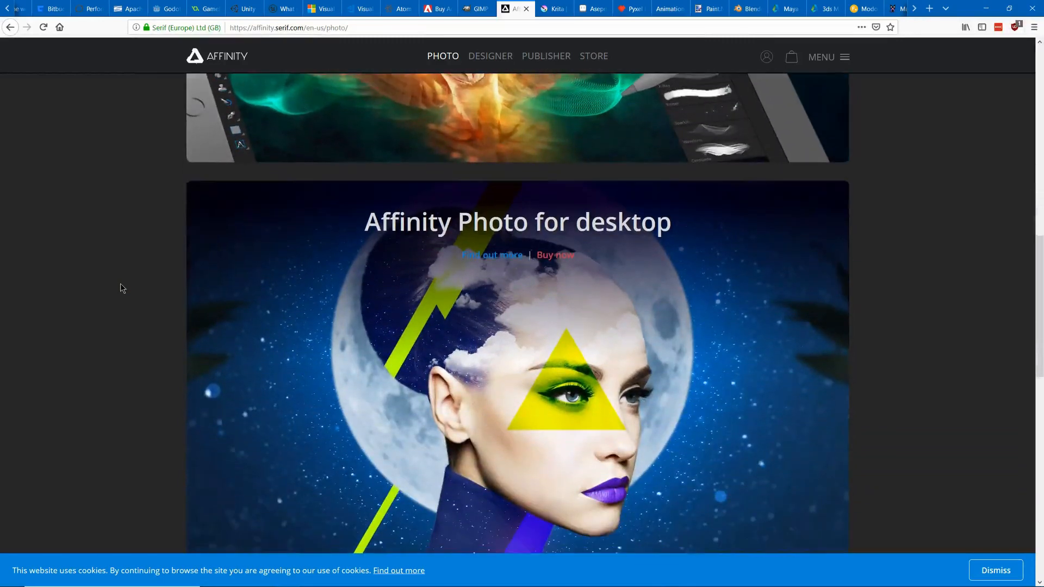
scroll(up, 3)
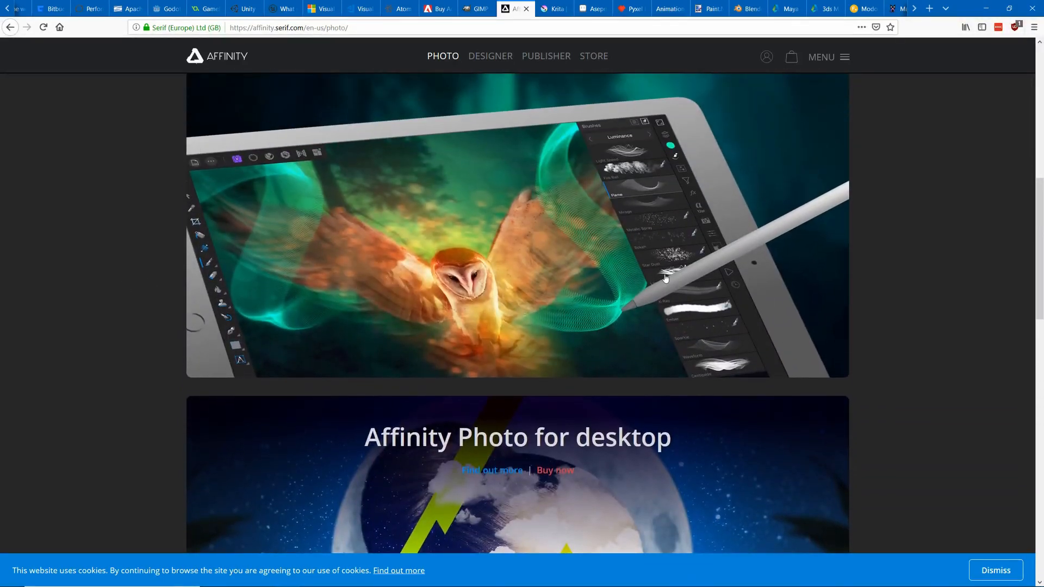
scroll(down, 3)
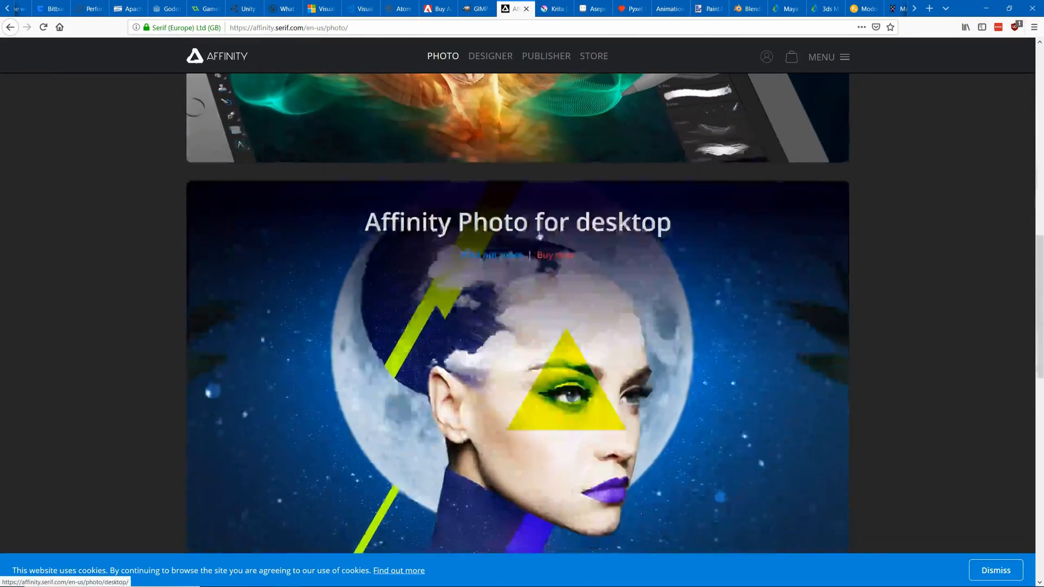
scroll(down, 3)
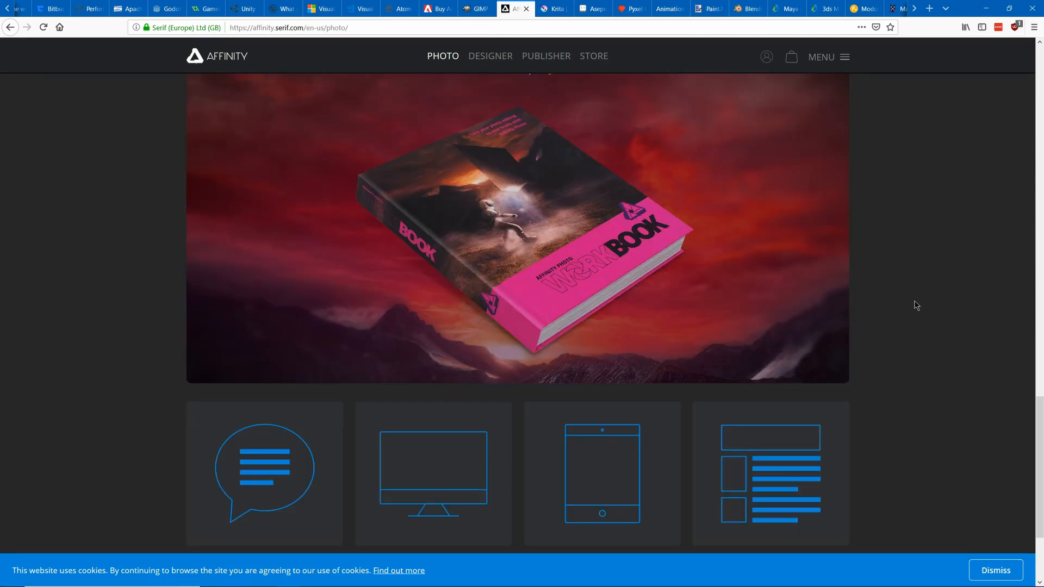
scroll(up, 3)
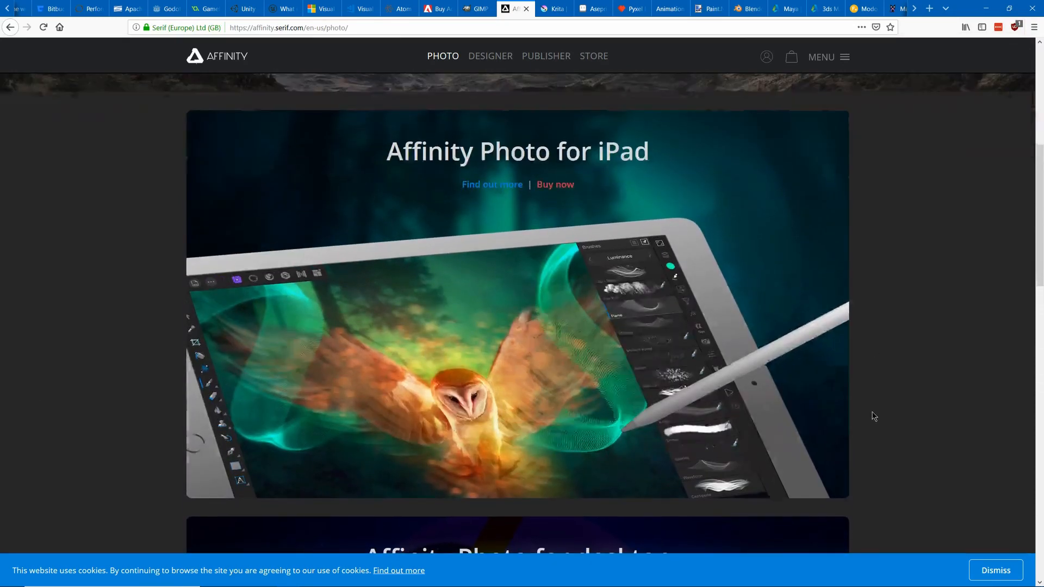
mouse_move(924, 378)
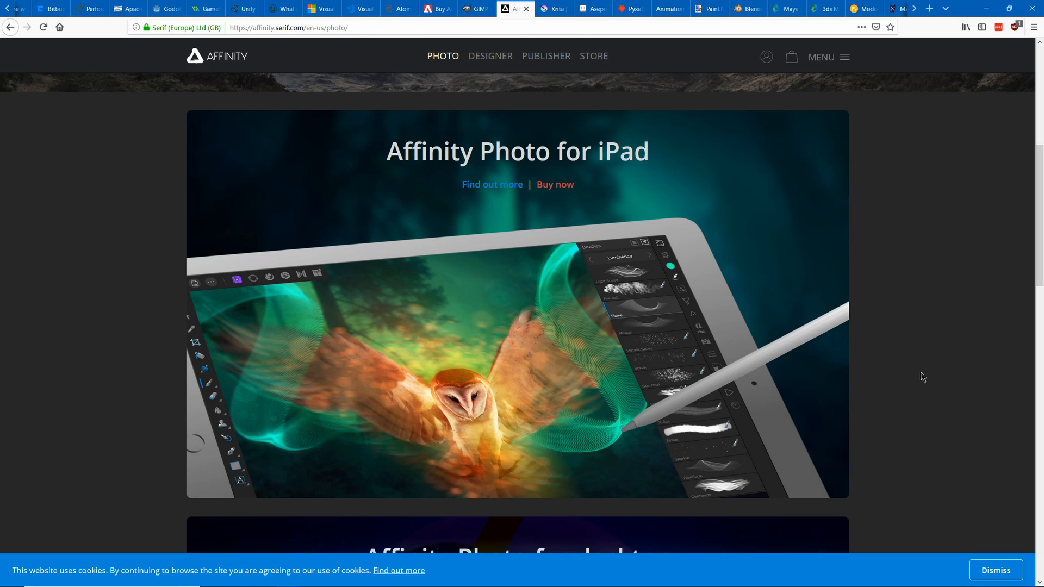
- Bring up Krita and paint a black wavy Basic-5 brush stroke across the 512×512 canvas on Layer 2
click(551, 9)
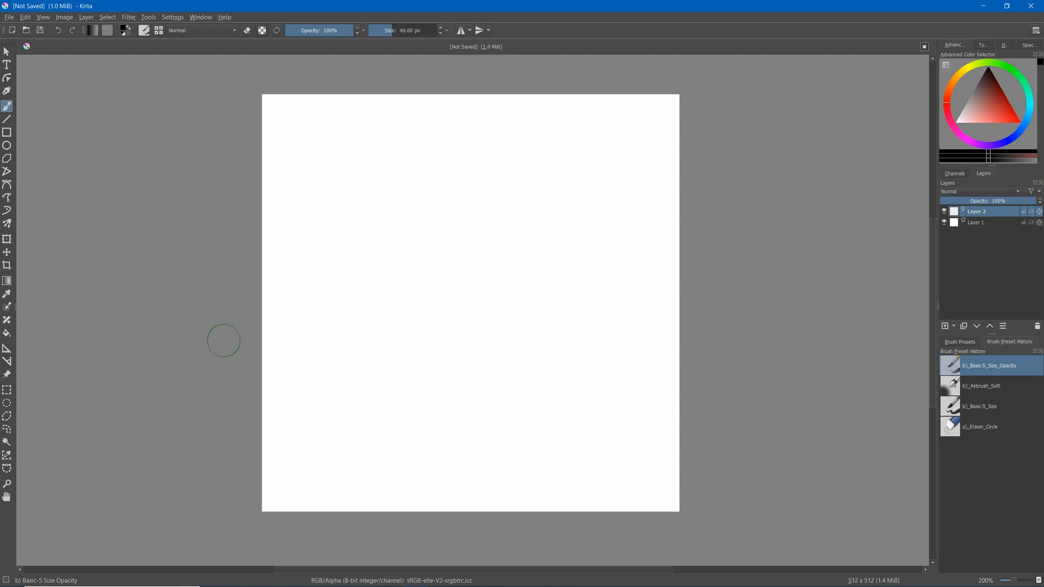
mouse_move(152, 352)
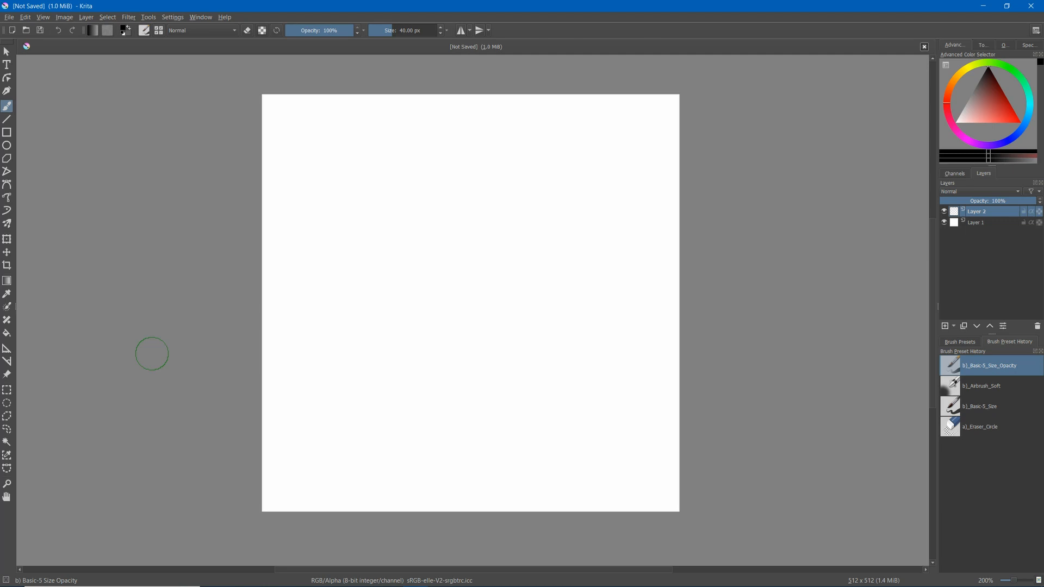
key(w)
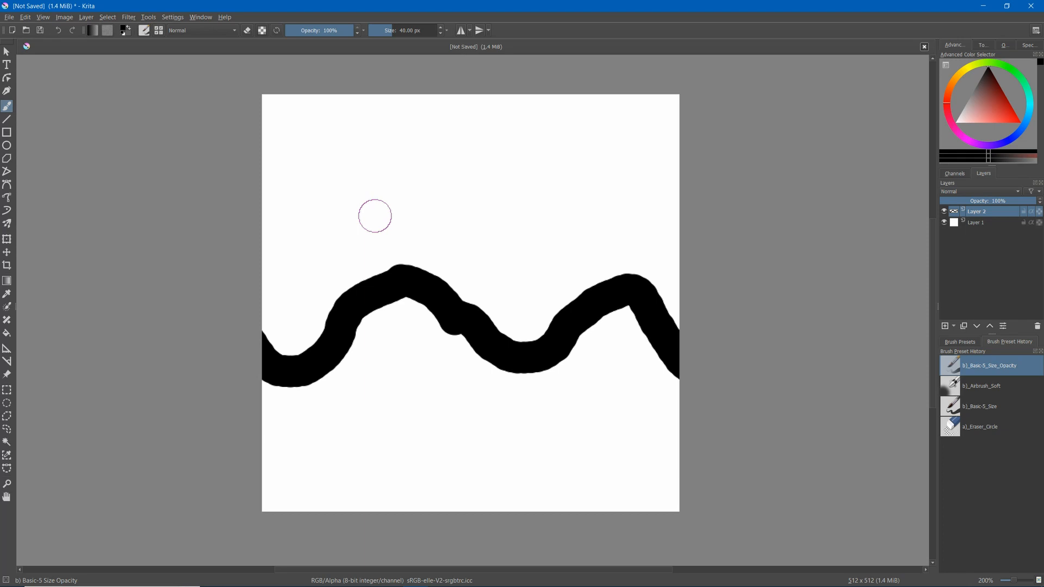
- Browse aseprite.org down to Animation & Layers, then bring up the Pyxel Edit homepage
click(591, 7)
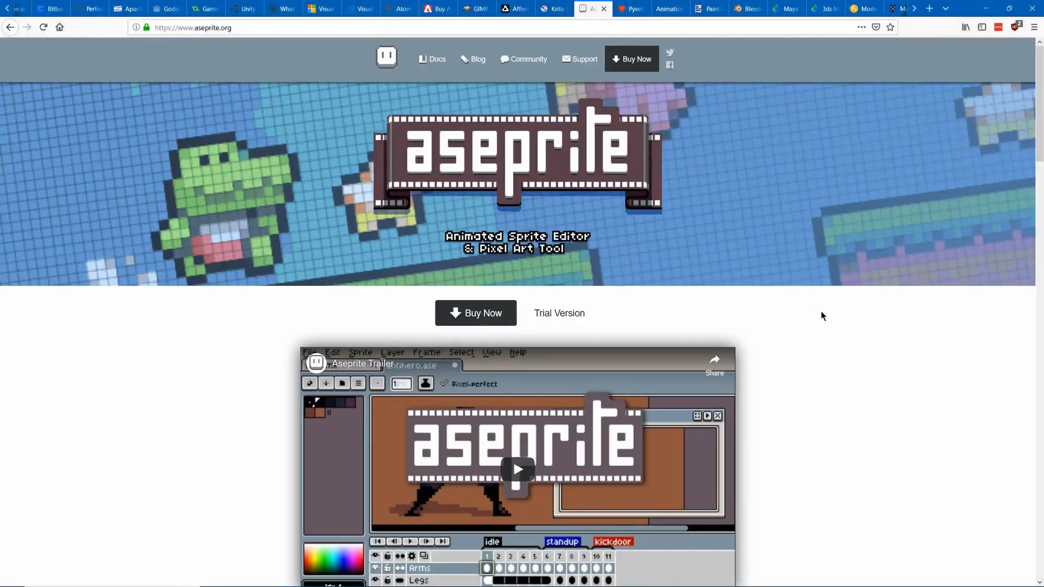
mouse_move(819, 308)
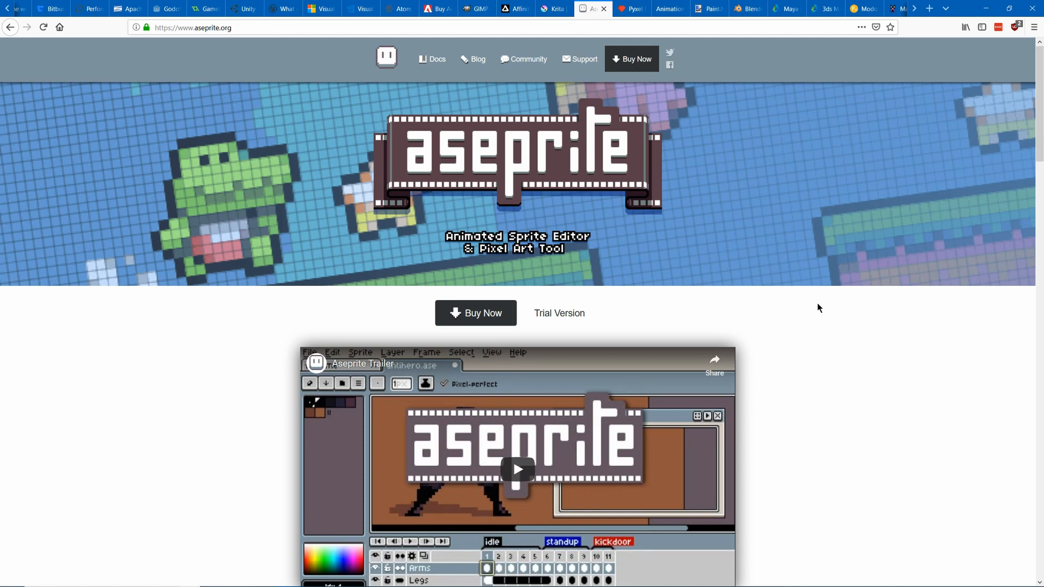
mouse_move(835, 317)
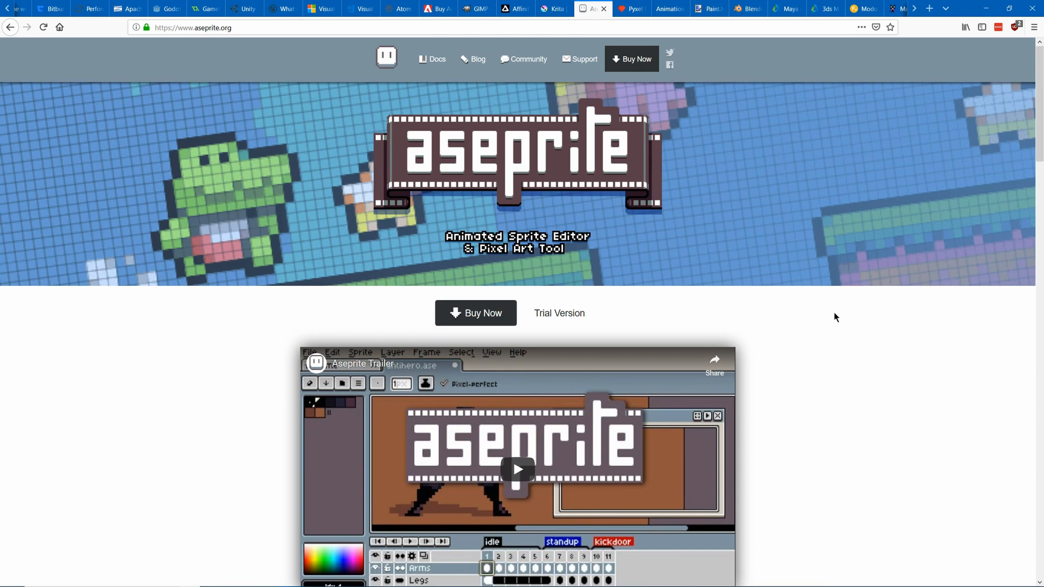
scroll(down, 3)
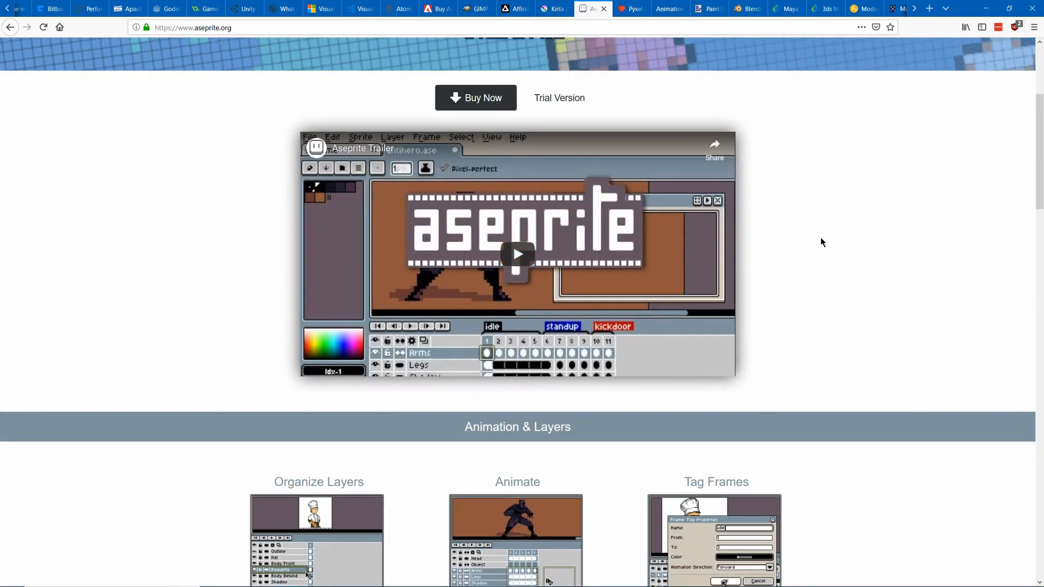
scroll(down, 3)
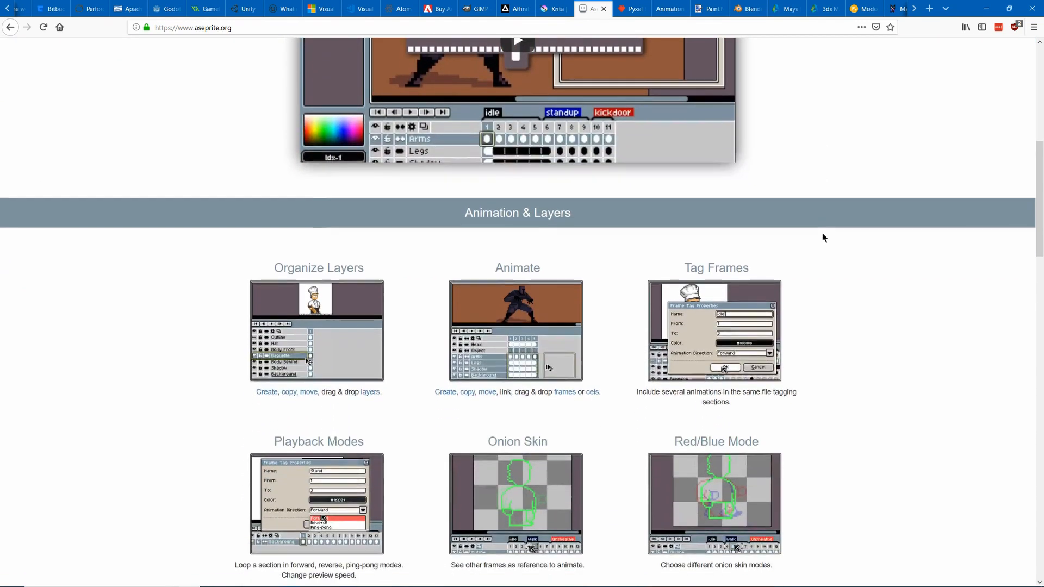
scroll(down, 3)
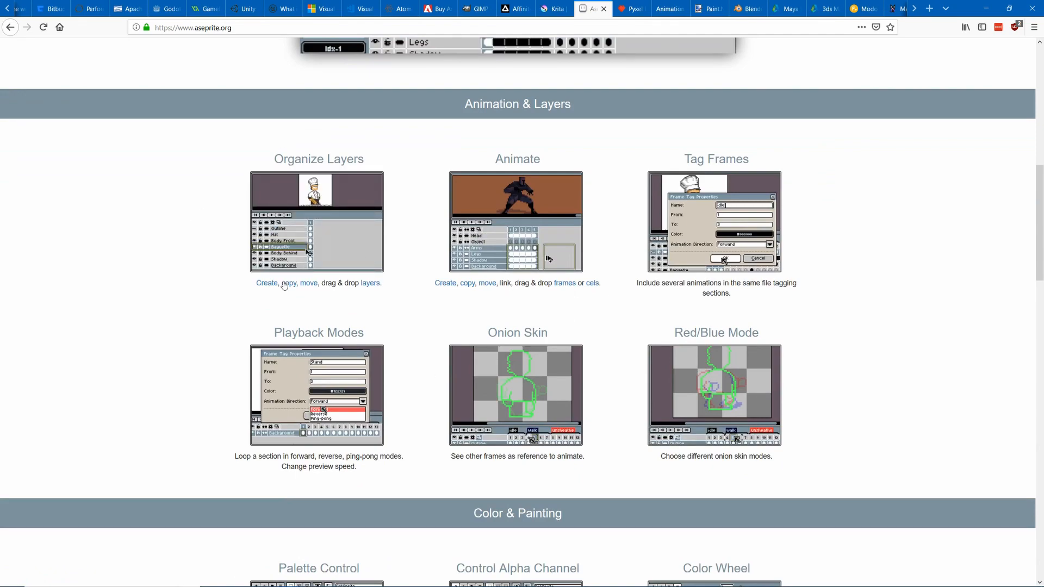
click(630, 8)
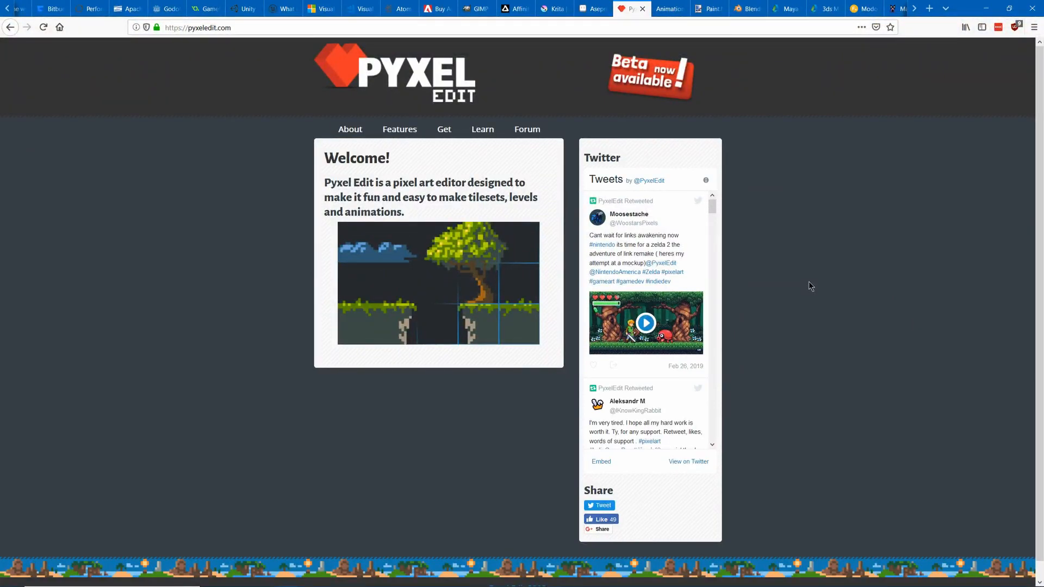
- View the GraphicsGale homepage and continue to Blender's 2.80 release page
click(669, 9)
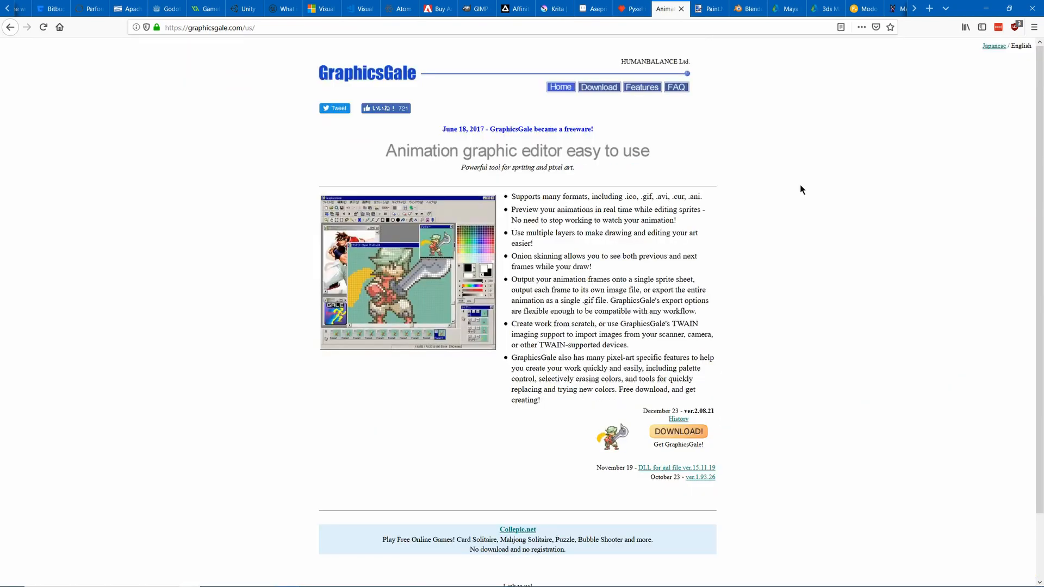
click(708, 8)
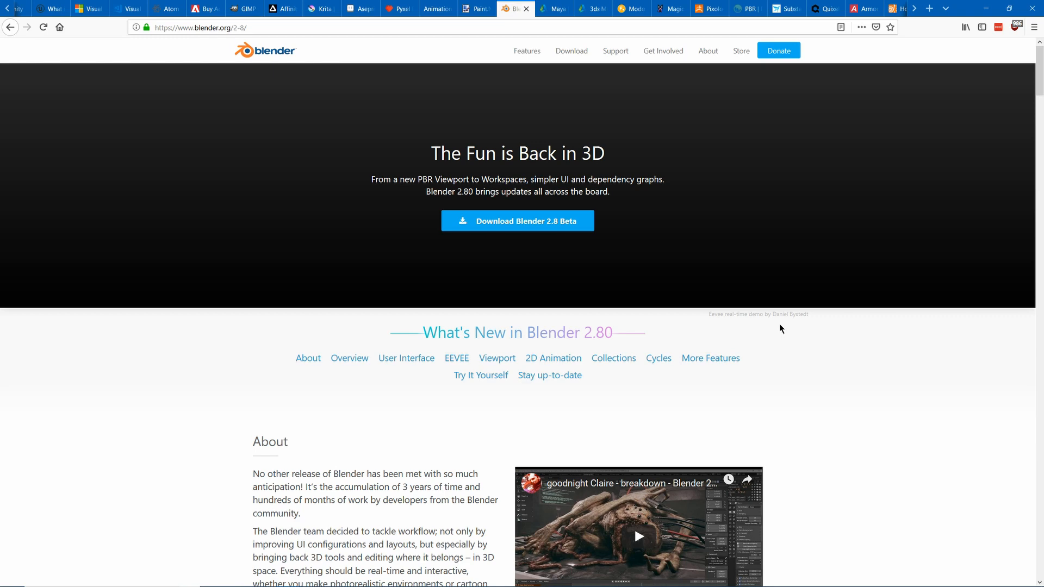
- Read Blender 2.80's page down to User Interface, then show Autodesk's Maya overview
scroll(down, 3)
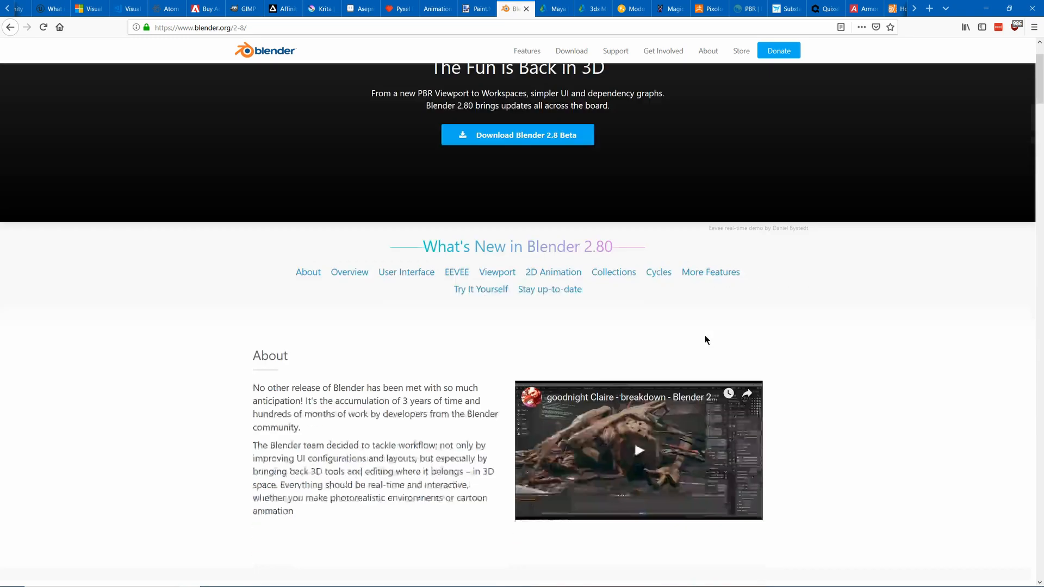
scroll(down, 3)
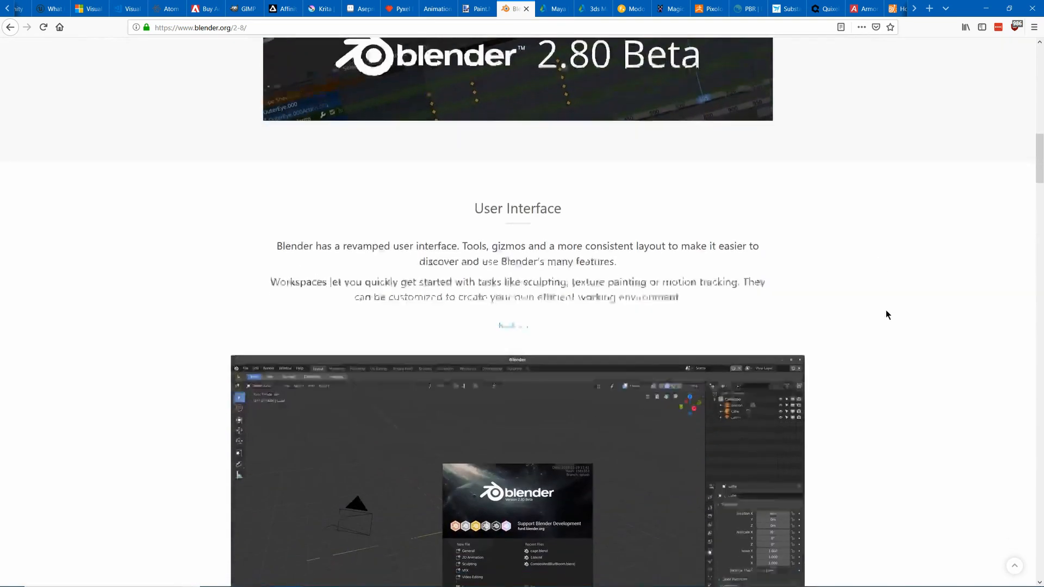
scroll(down, 3)
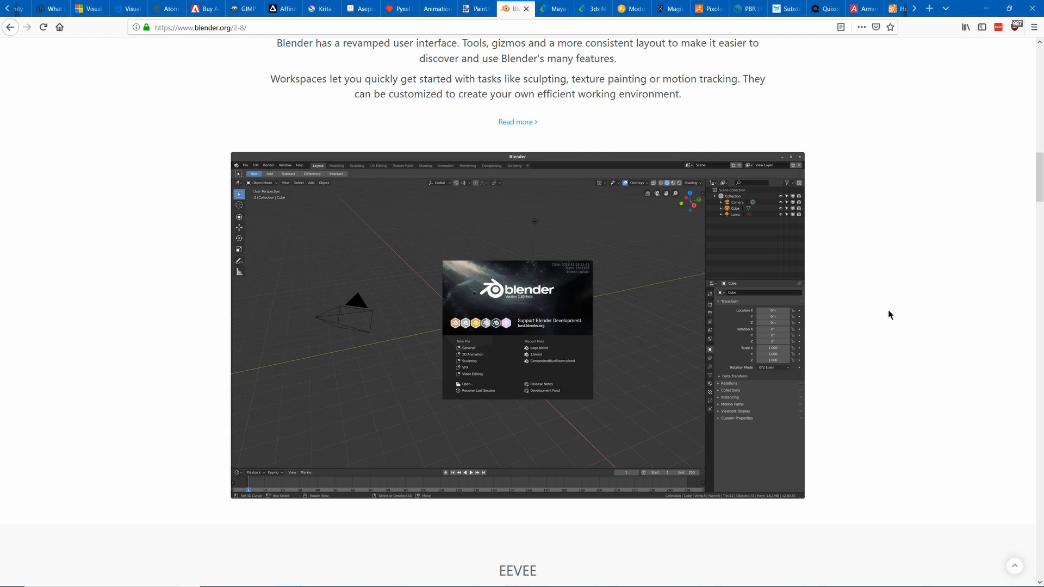
click(551, 9)
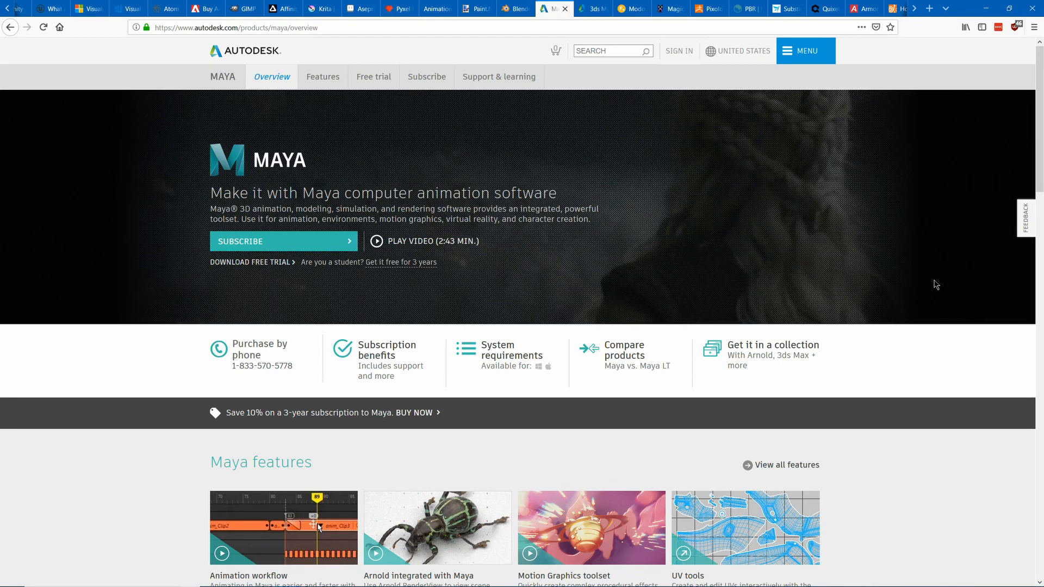
- Show Autodesk's 3ds Max overview page after Maya
click(591, 9)
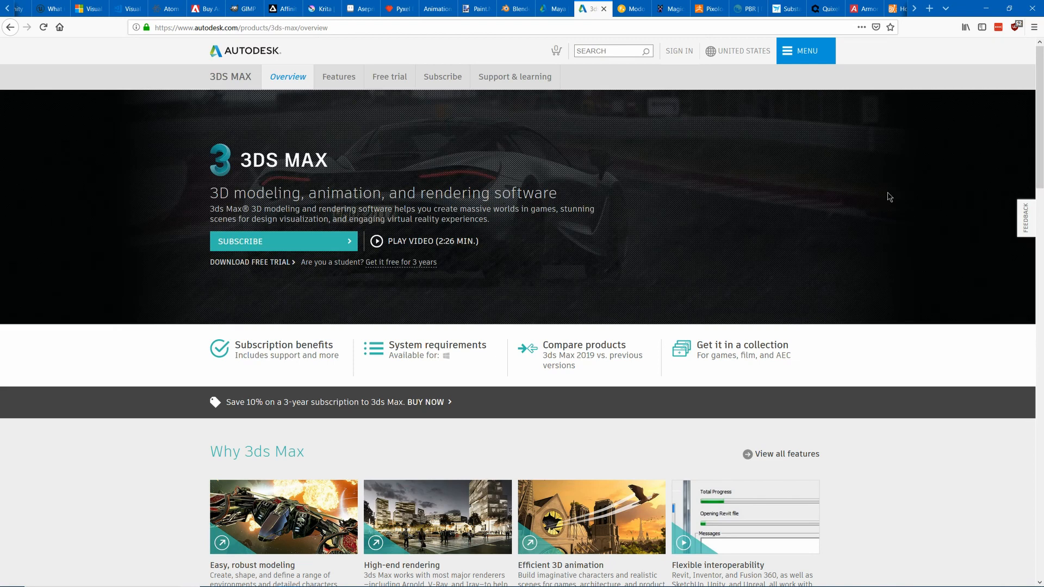
mouse_move(665, 104)
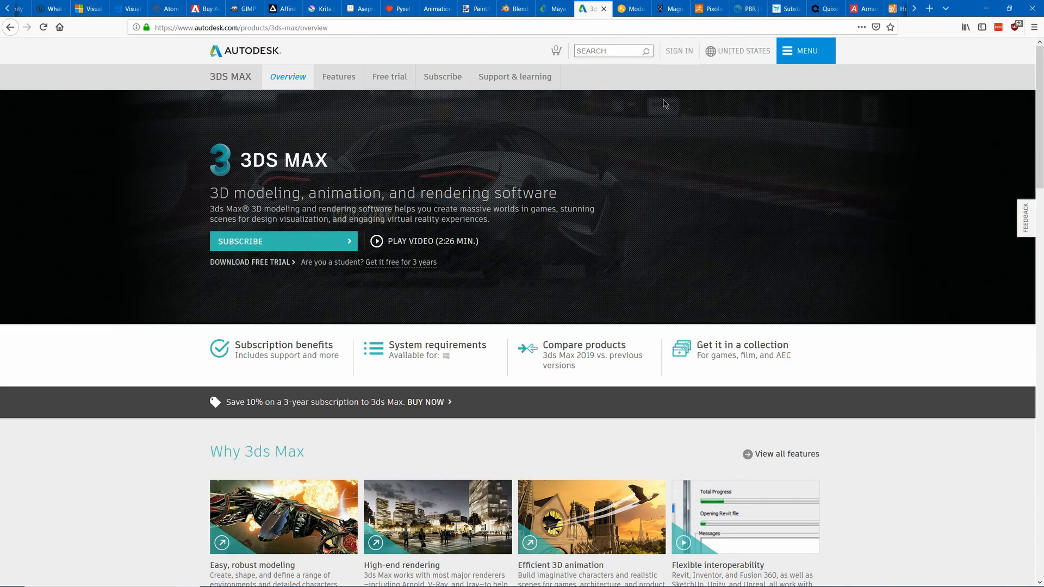
- Browse down the Modo product page, then view the MagicaVoxel page
click(630, 9)
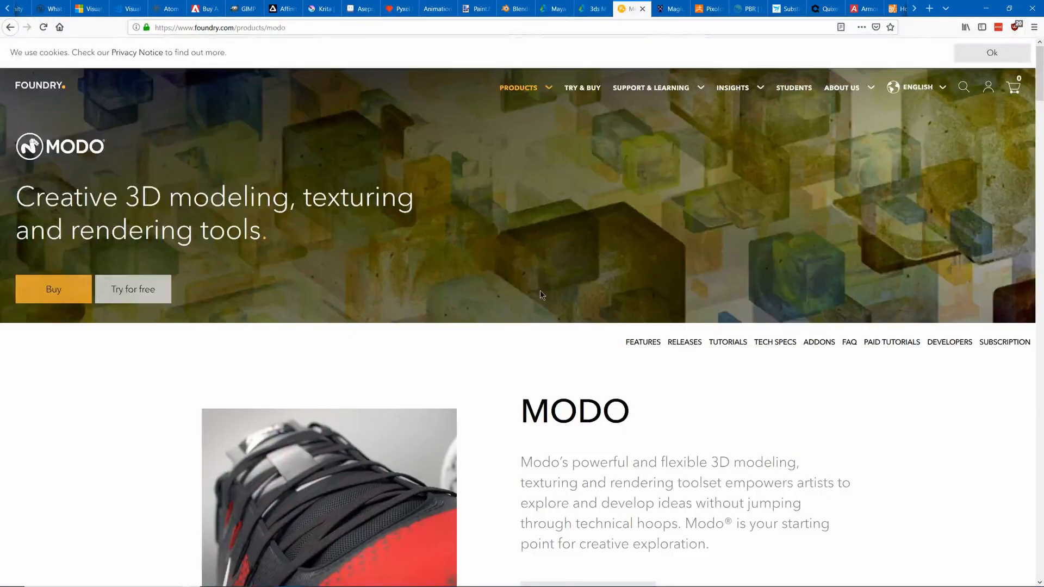
scroll(down, 3)
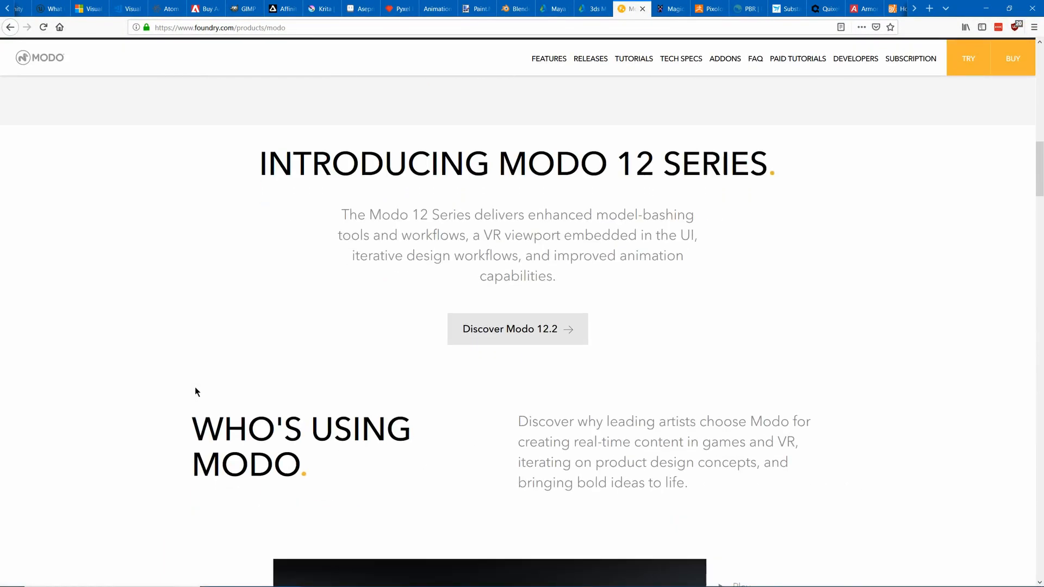
scroll(down, 3)
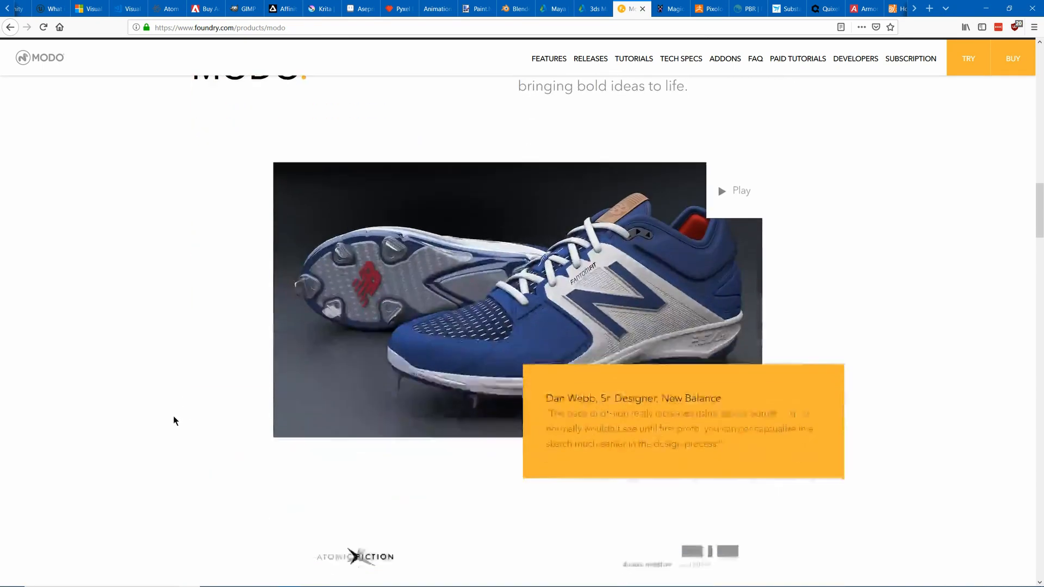
click(671, 7)
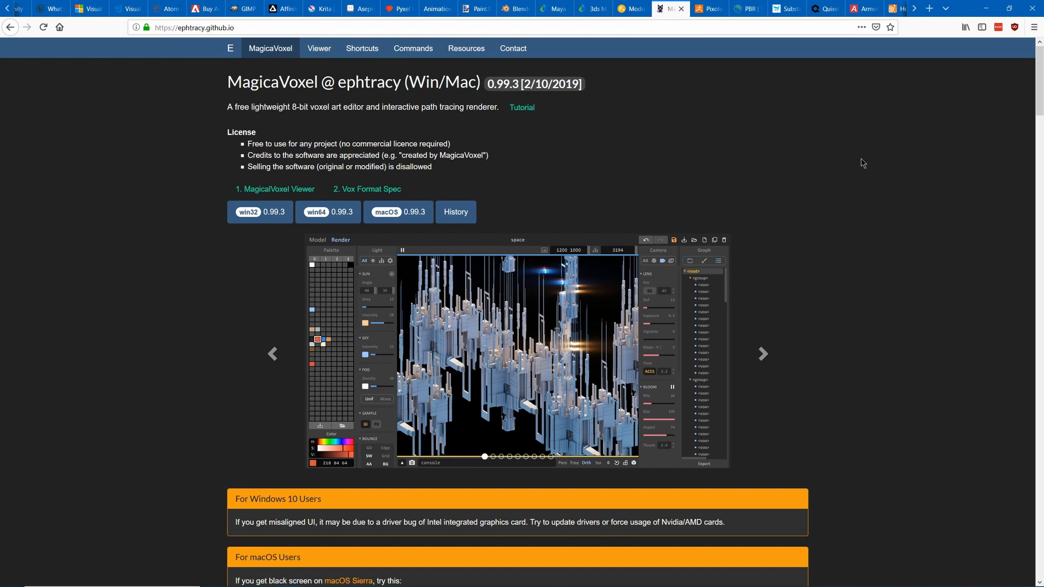
- Show Pixologic's ZBrush homepage and browse down its features
click(709, 8)
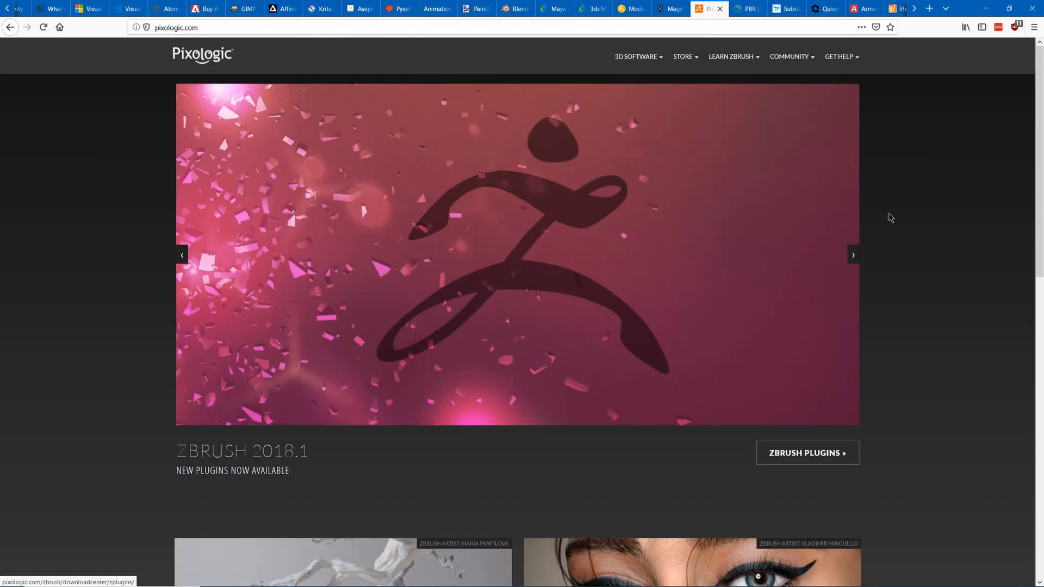
scroll(down, 3)
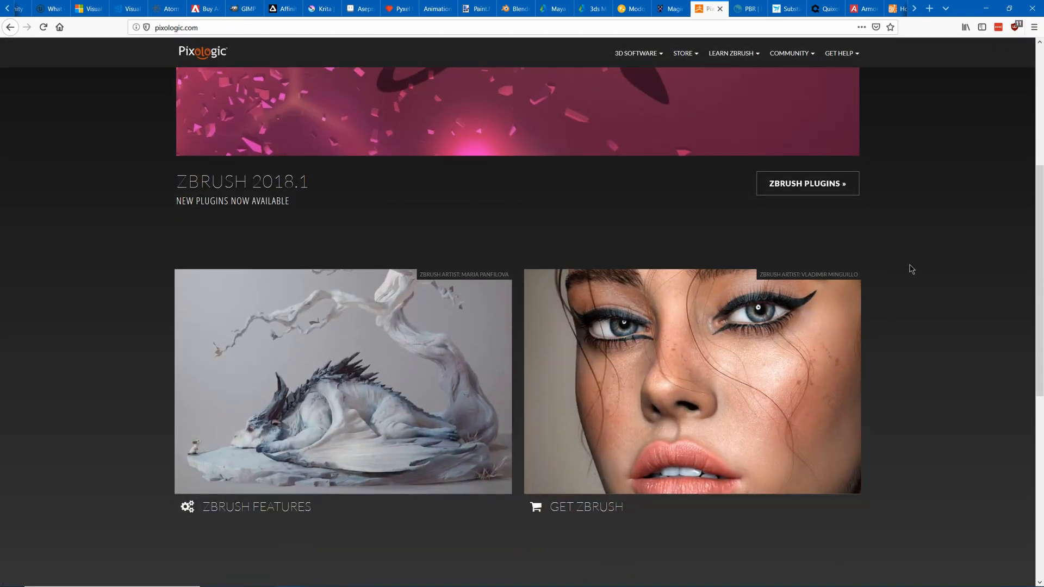
scroll(down, 3)
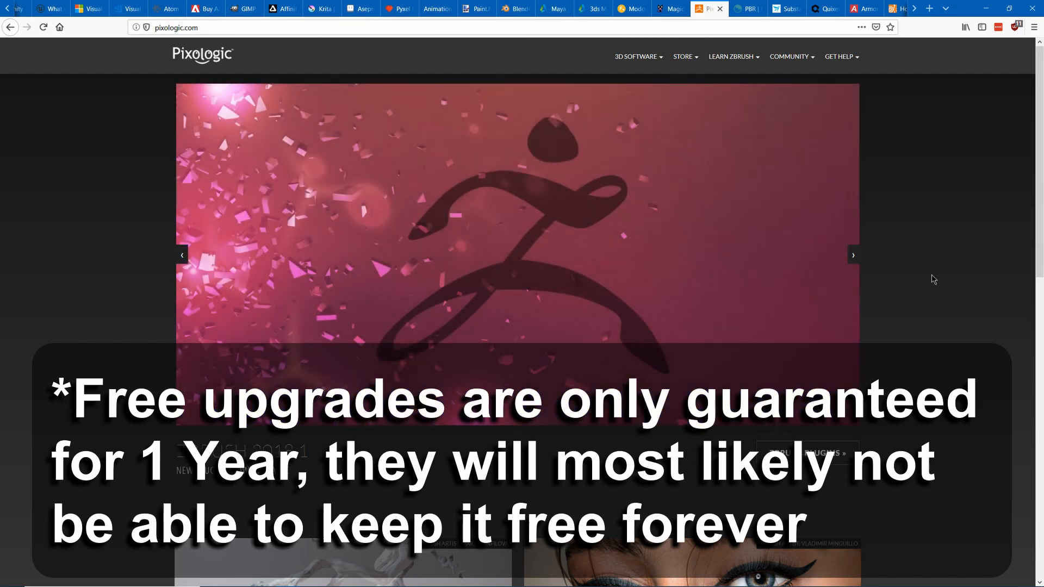
- Show 3DCoat's homepage with its Photorealistic Materials banner and welcome section
click(746, 9)
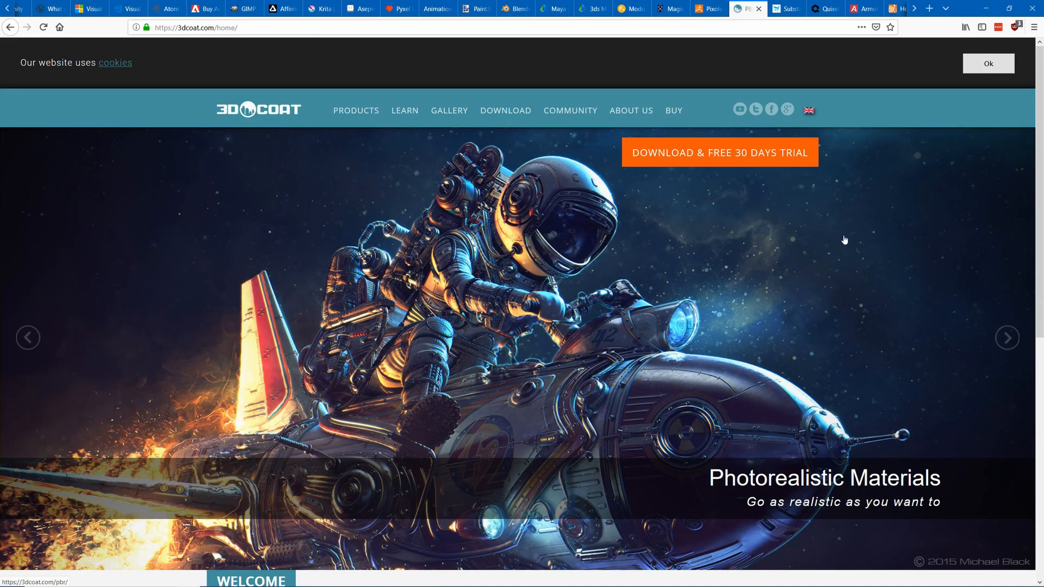
scroll(down, 3)
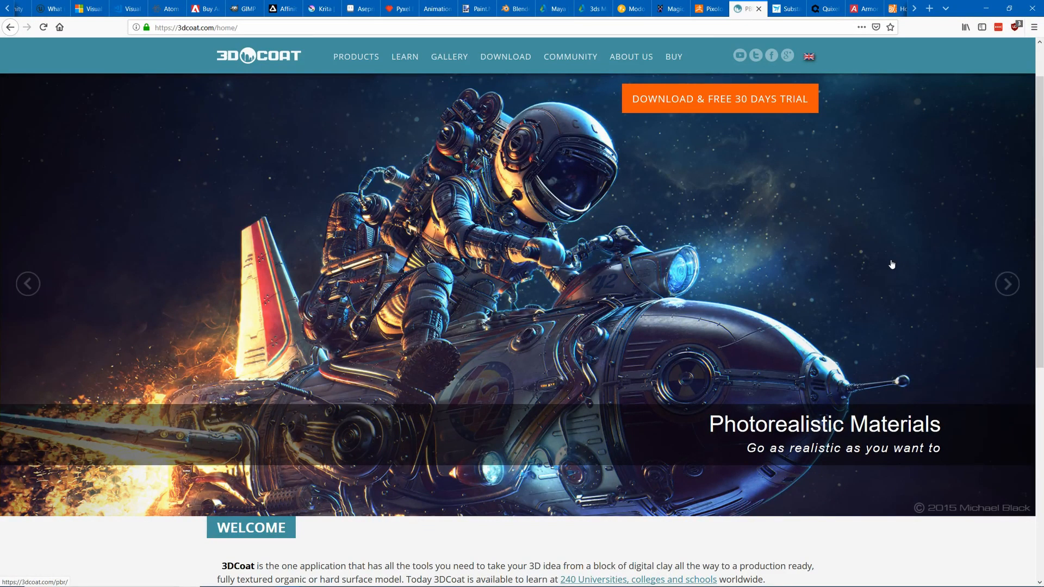
mouse_move(830, 287)
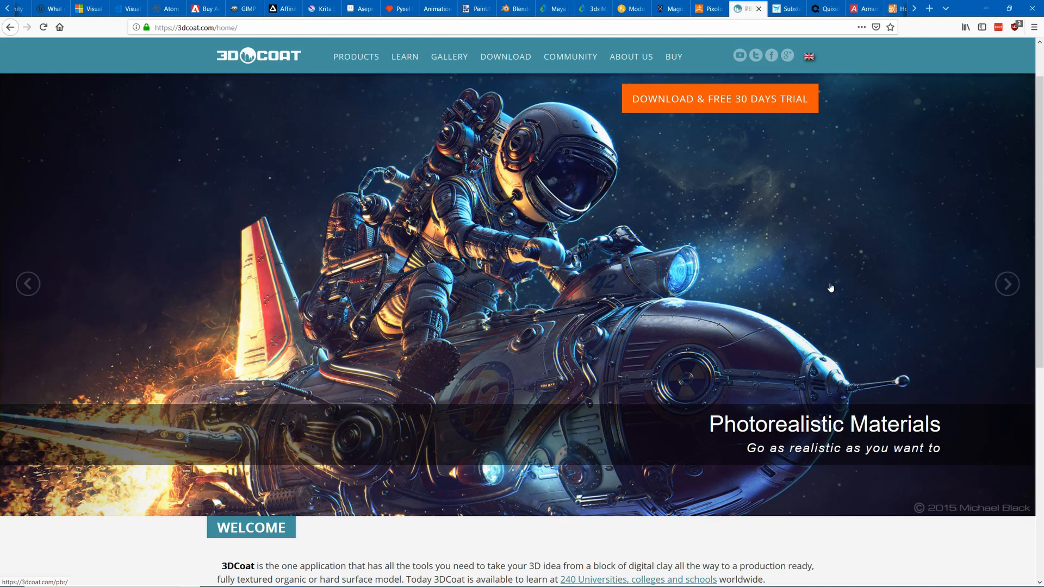
- Show Allegorithmic's Substance page and browse down to its Substance Materials showcase
click(785, 9)
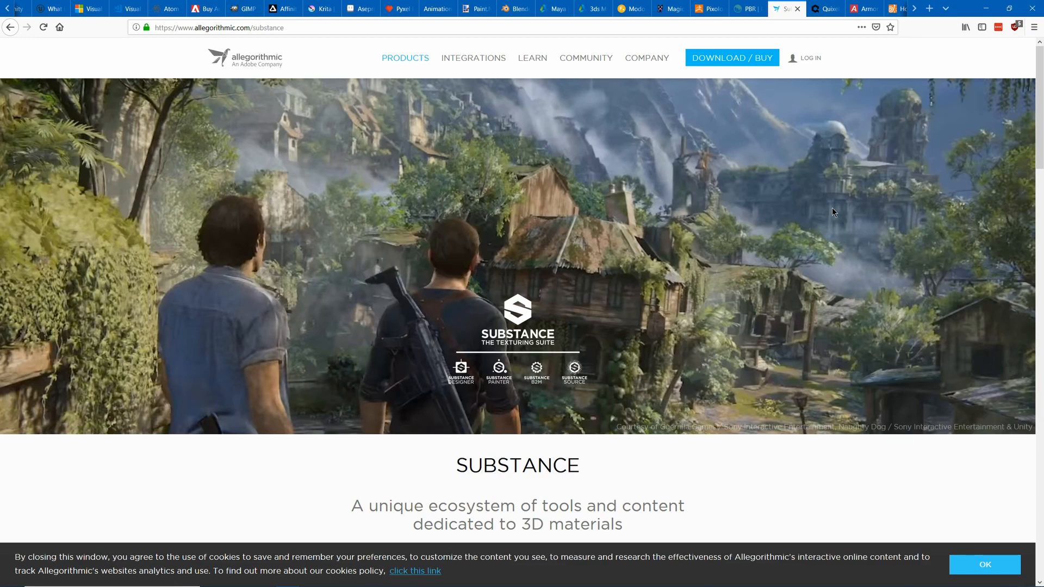
scroll(down, 3)
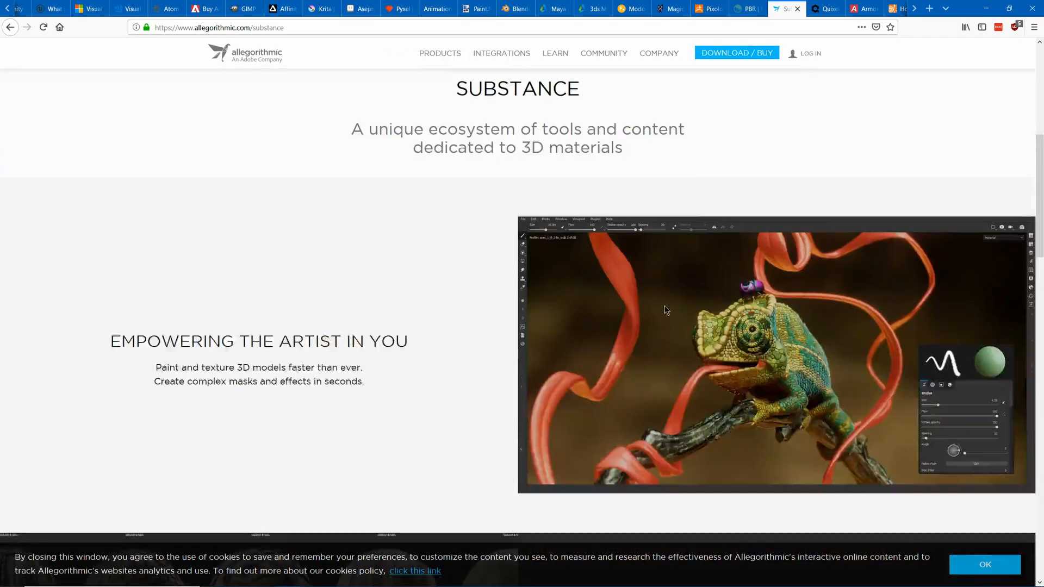
scroll(down, 3)
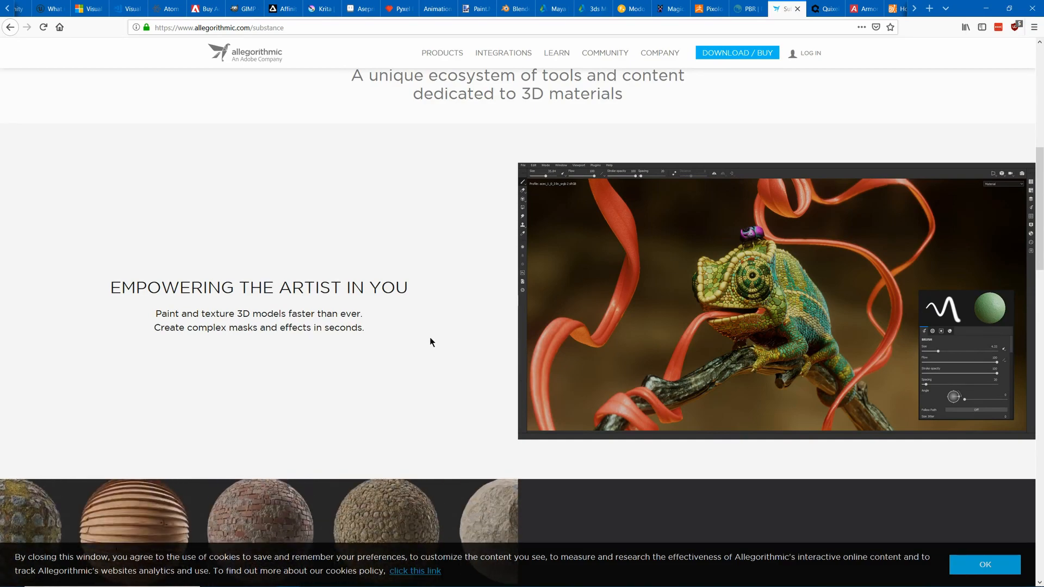
scroll(down, 3)
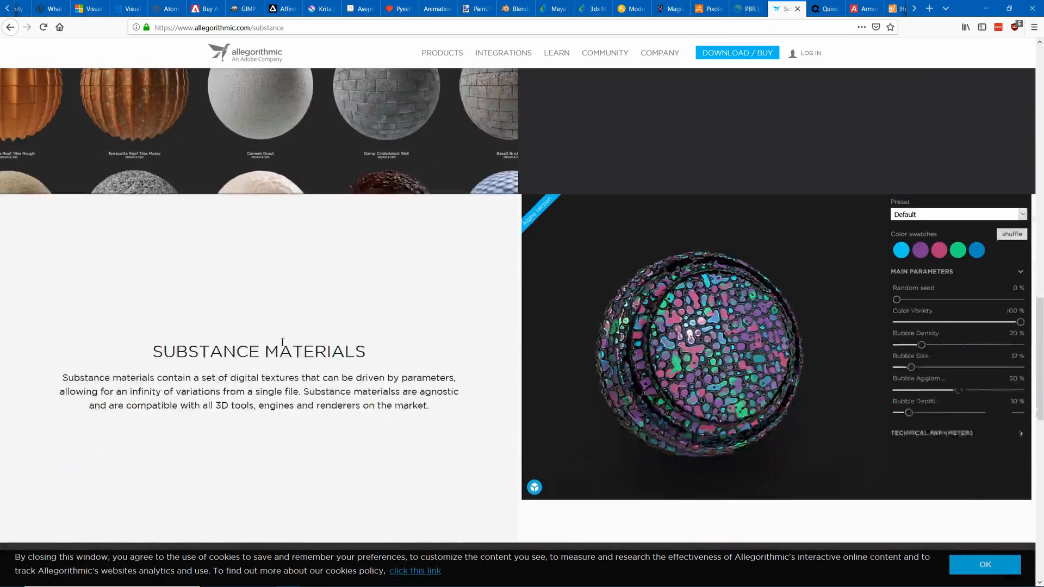
scroll(down, 3)
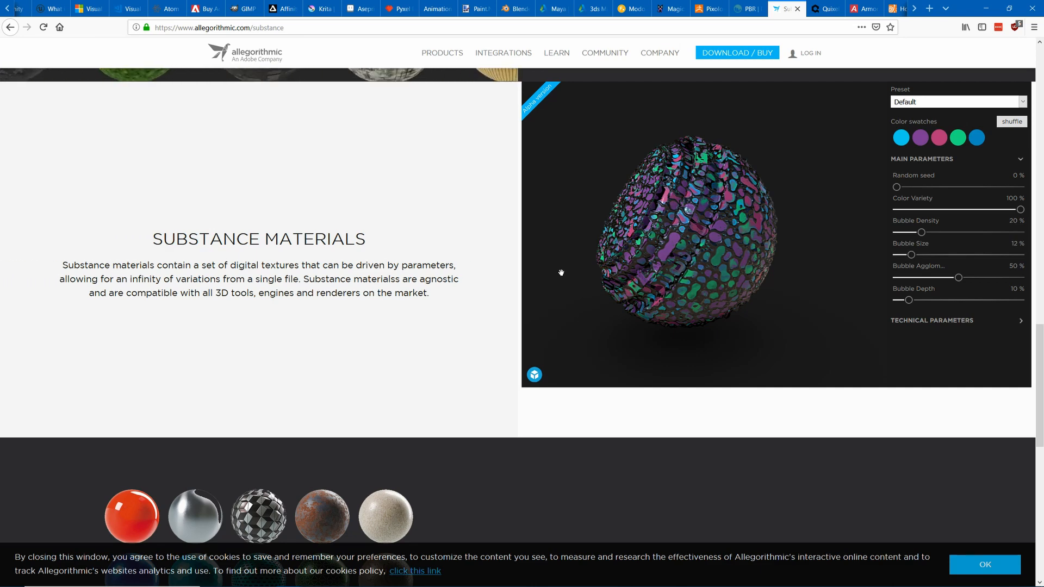
- Browse down through the Quixel Mixer page's feature sections
click(825, 9)
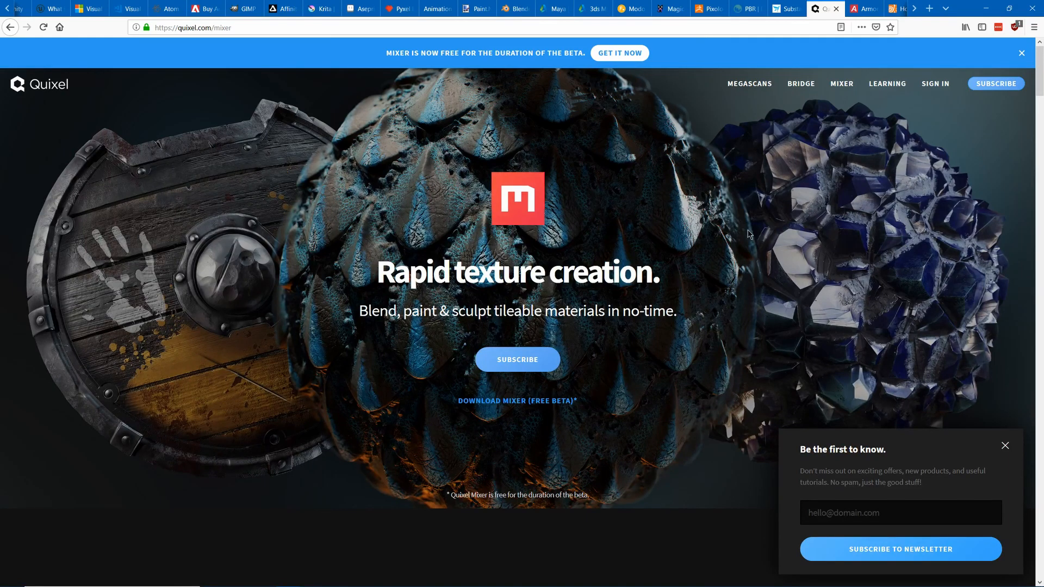
mouse_move(605, 203)
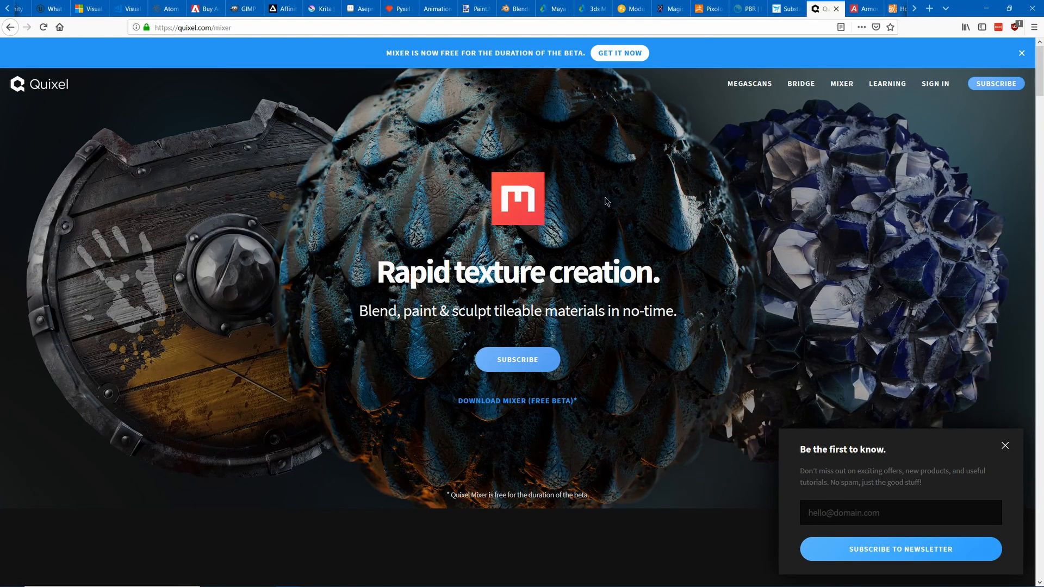
mouse_move(588, 190)
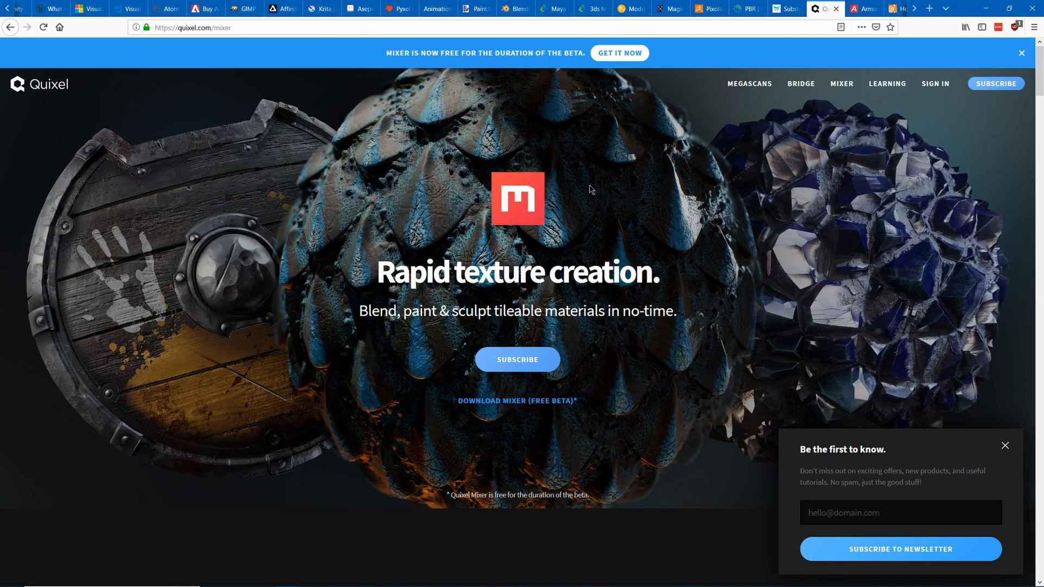
scroll(down, 3)
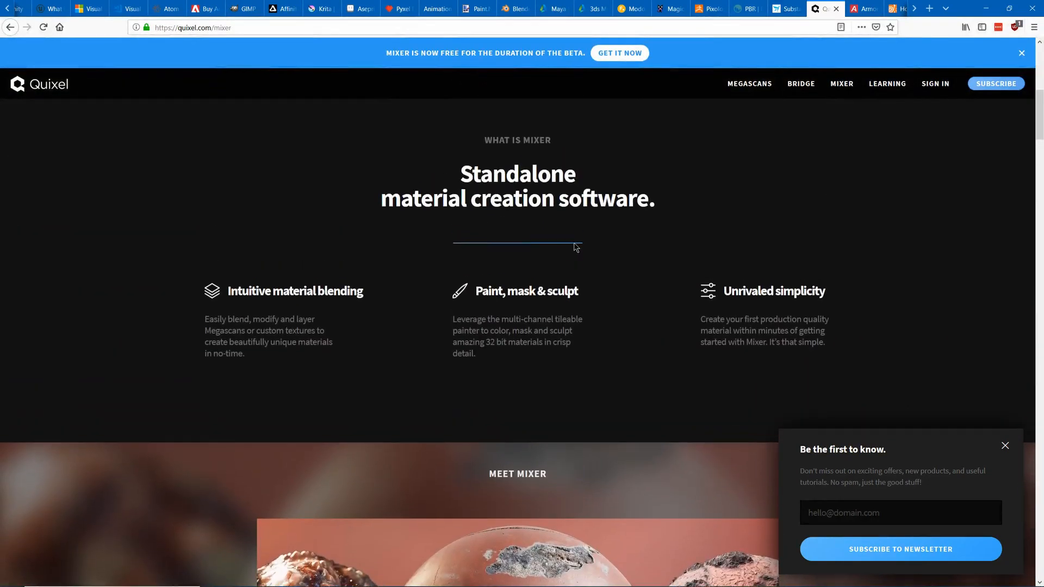
scroll(down, 3)
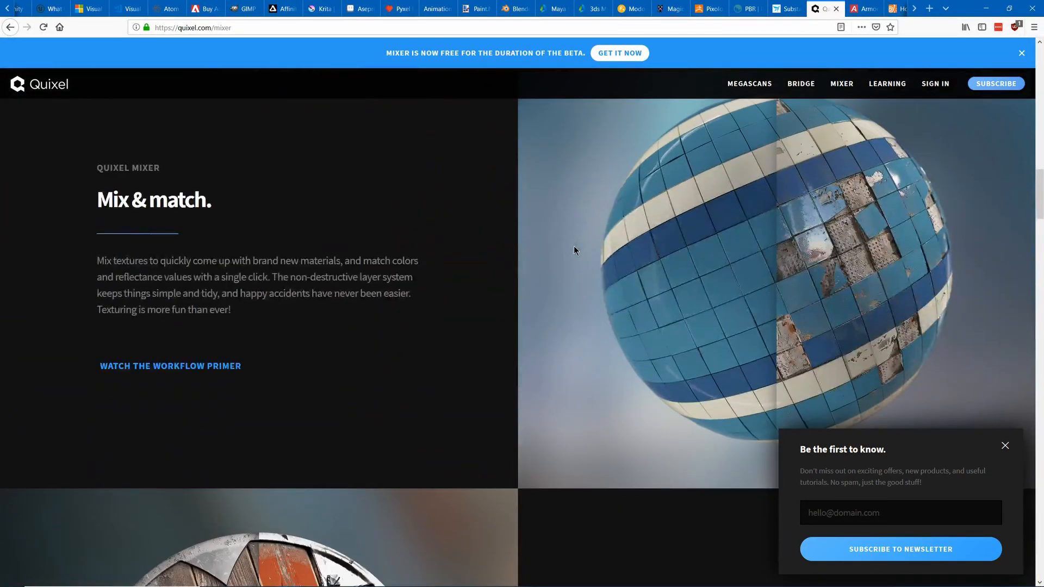
scroll(down, 3)
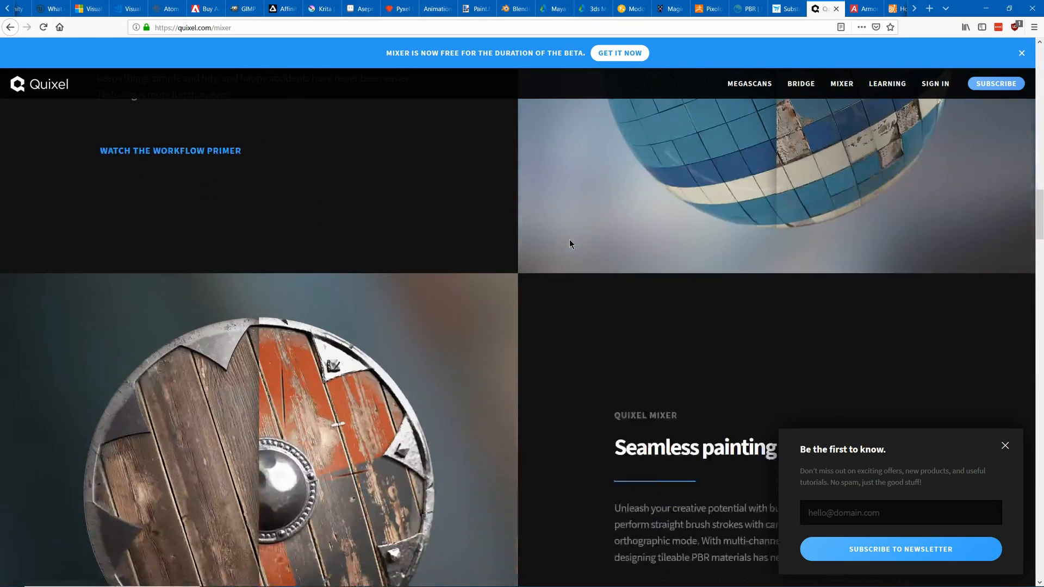
scroll(down, 3)
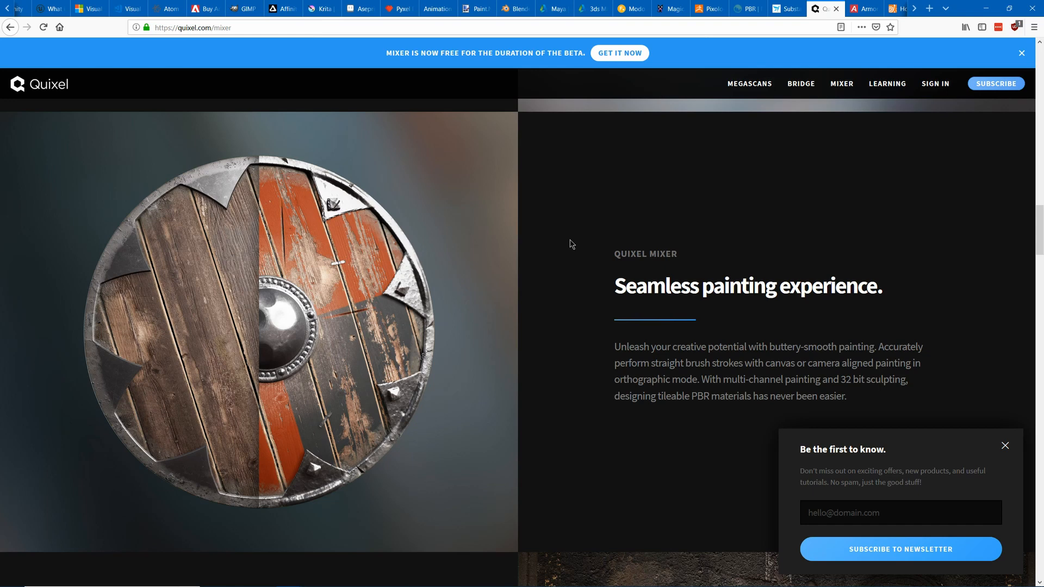
- View ArmorPaint's PBR Texture Painting section, glance back at Quixel Mixer, and return to ArmorPaint
click(863, 8)
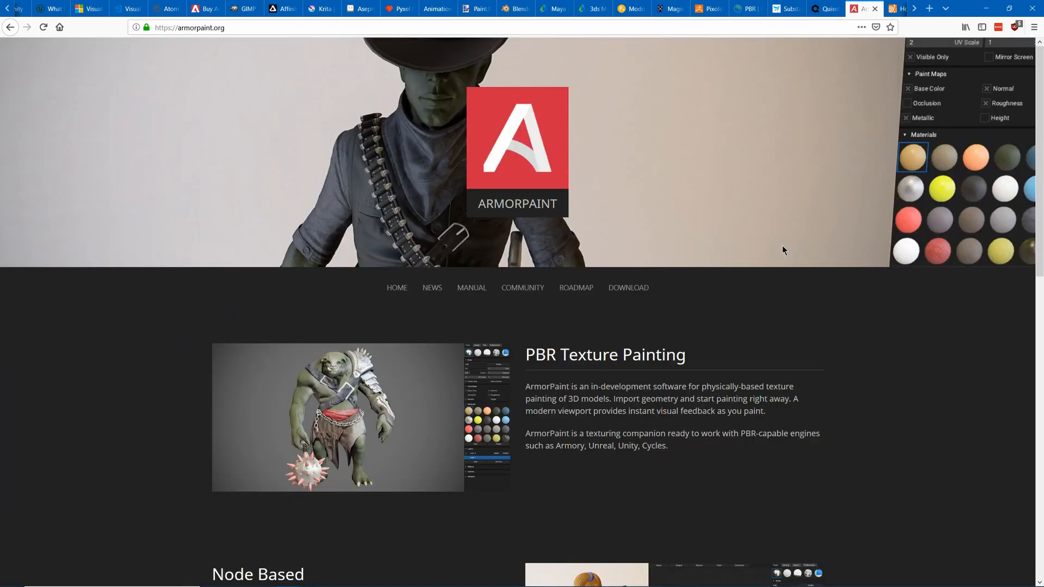
scroll(down, 3)
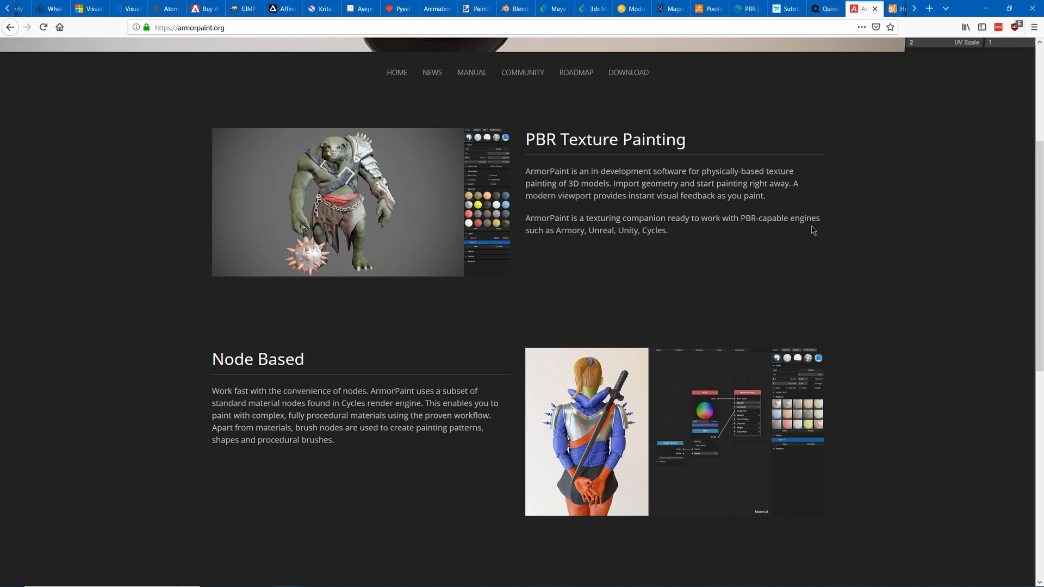
click(824, 7)
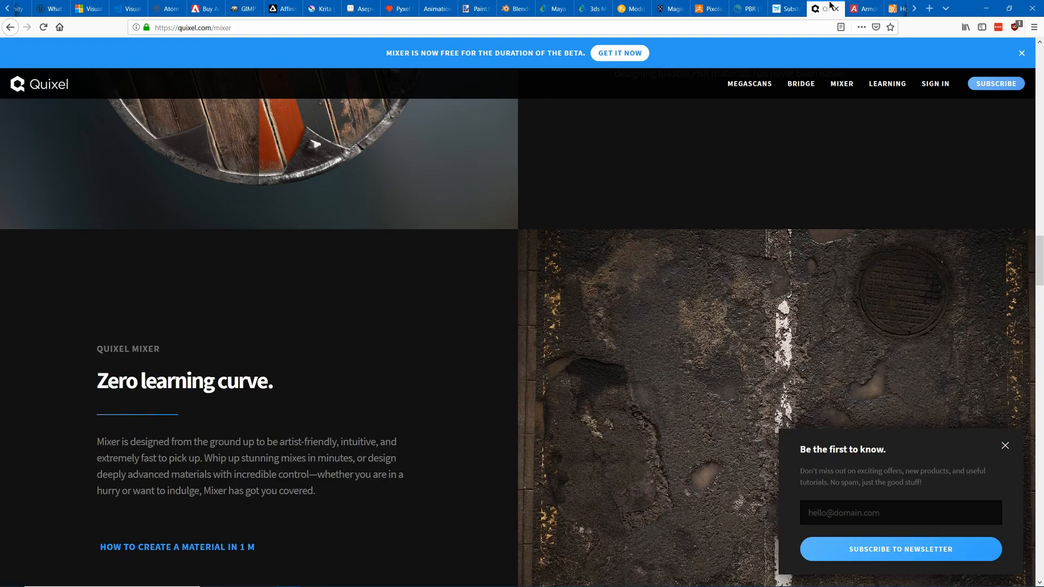
click(863, 9)
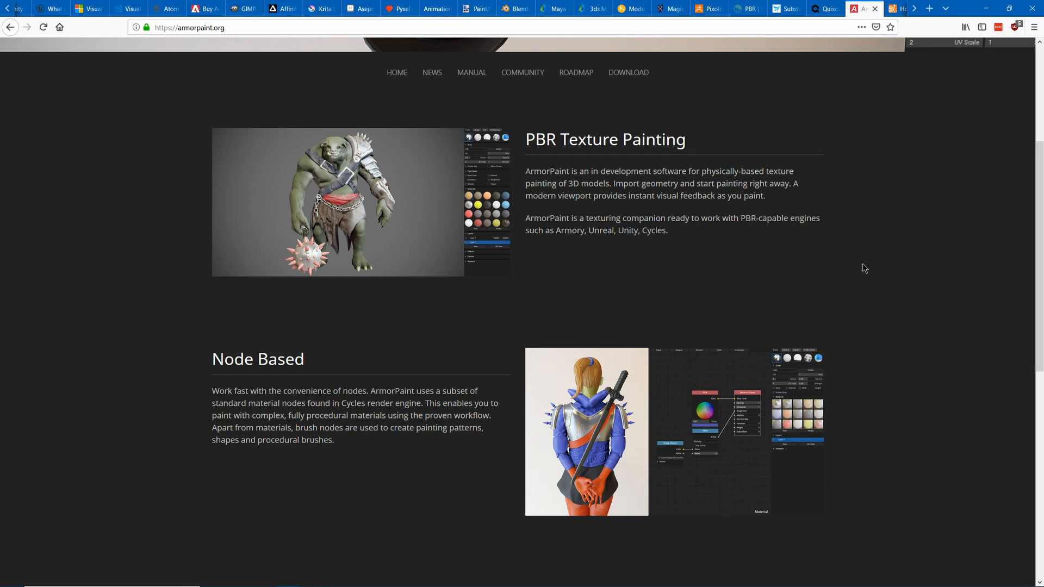
- Show SideFX's Houdini homepage with its Build banner and event stories
click(654, 8)
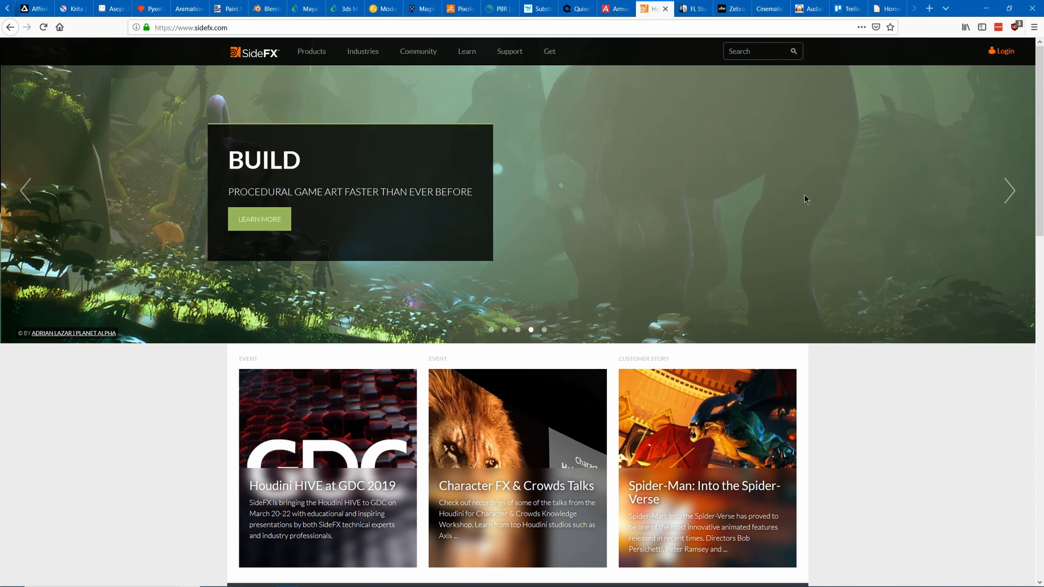
mouse_move(904, 315)
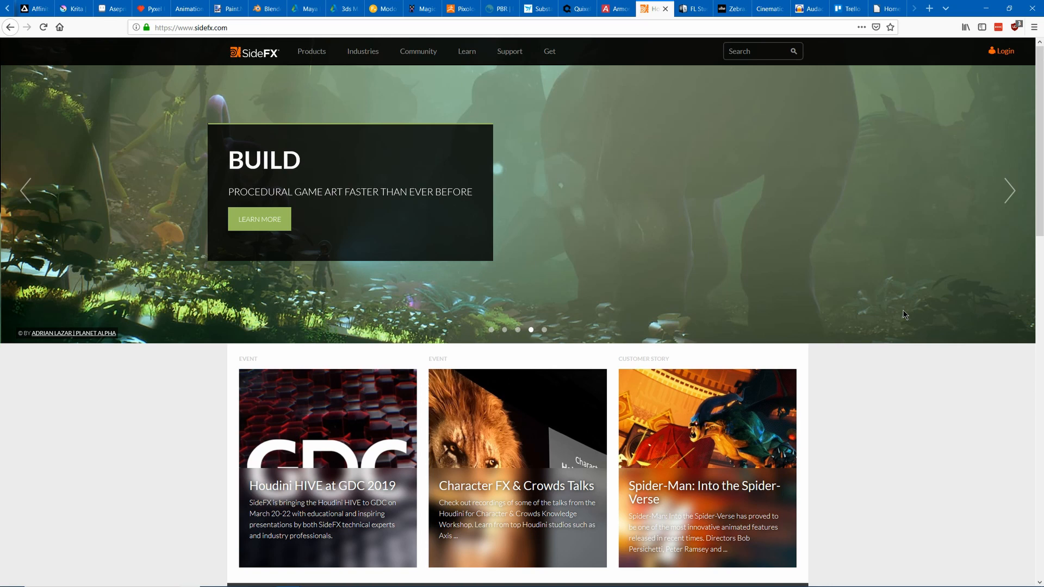
- View the FL Studio, Zebra2 and Cinematic Studio Strings pages, ending on Audacity's homepage
click(693, 8)
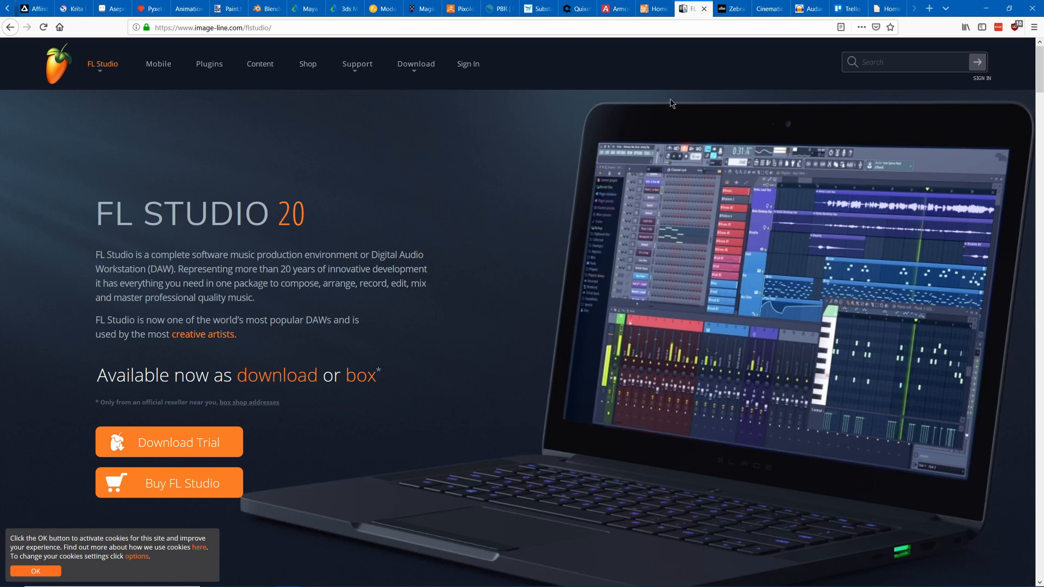
mouse_move(538, 152)
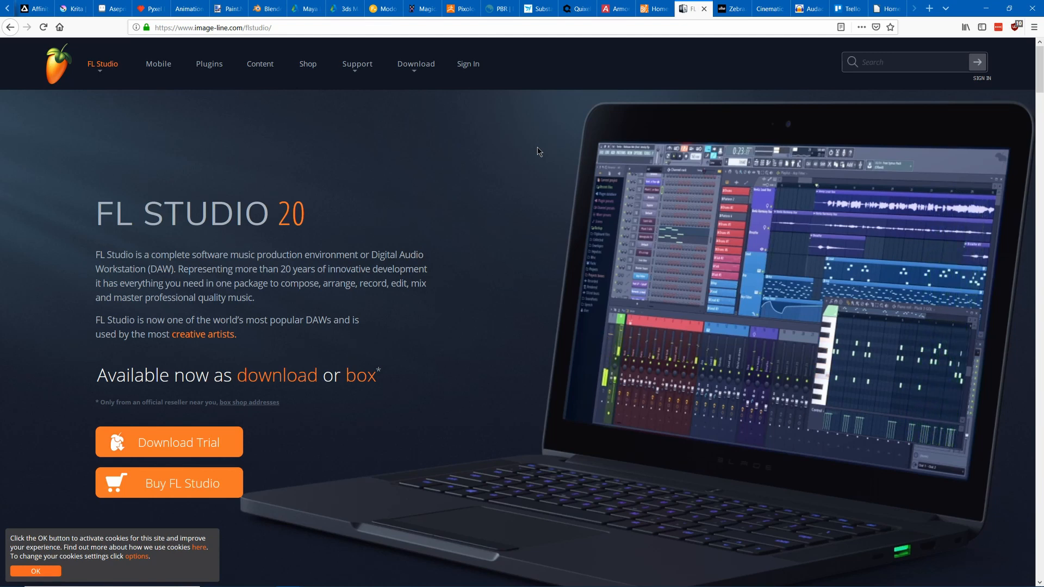
click(731, 8)
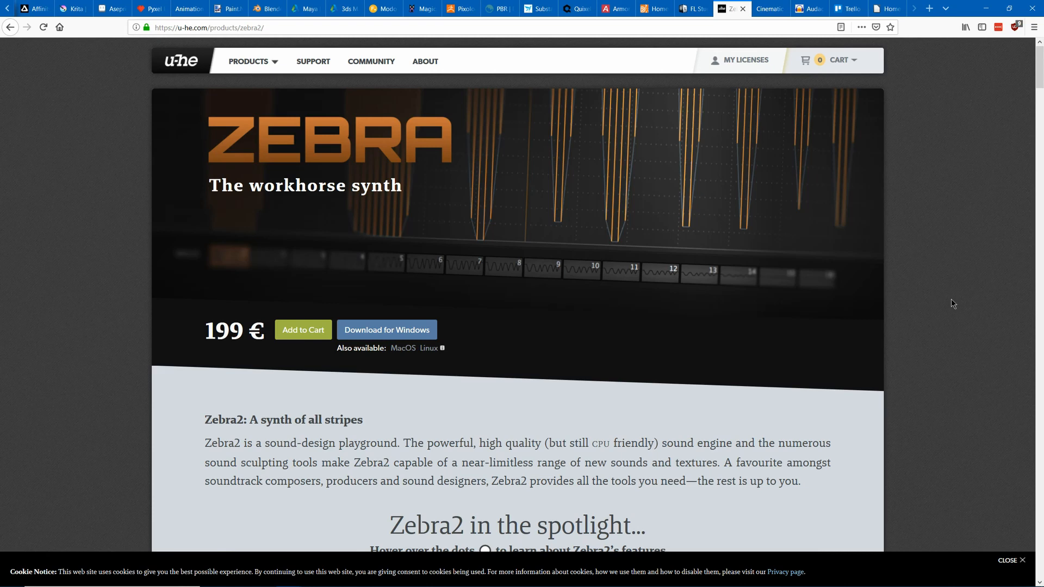
click(769, 8)
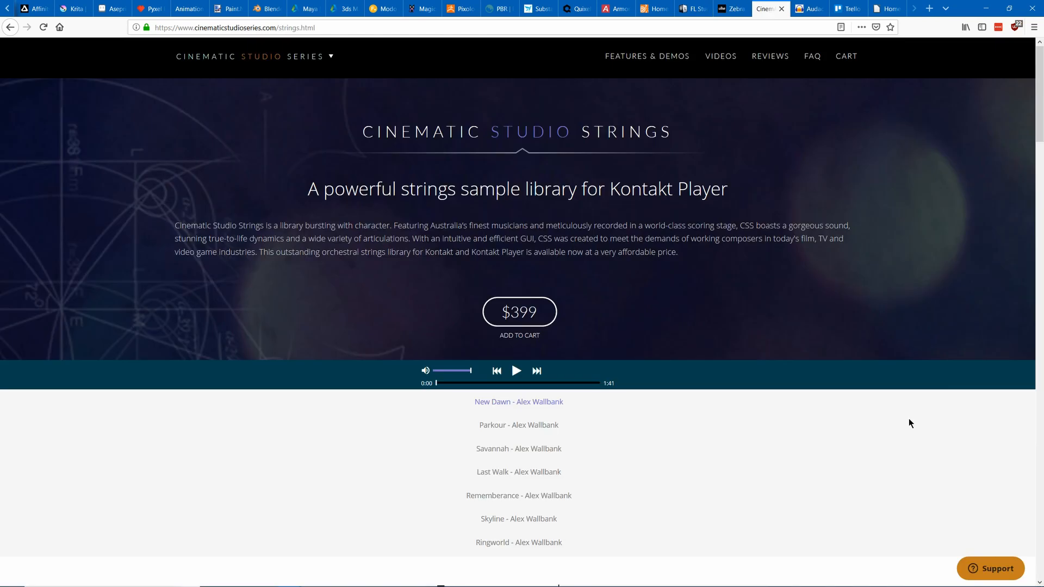
click(808, 9)
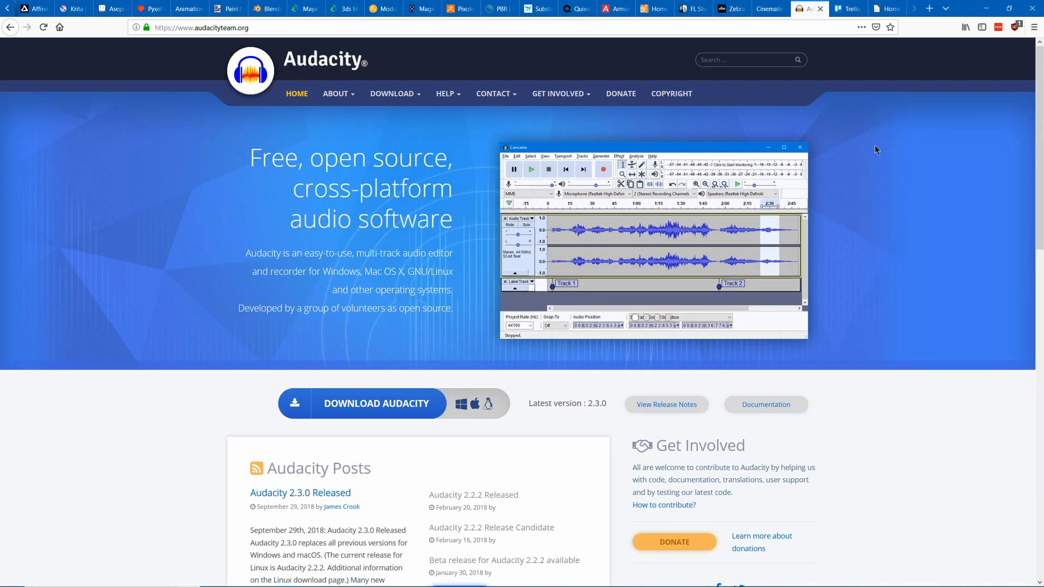
- Reach the Next Game board from Trello's personal boards list
click(846, 8)
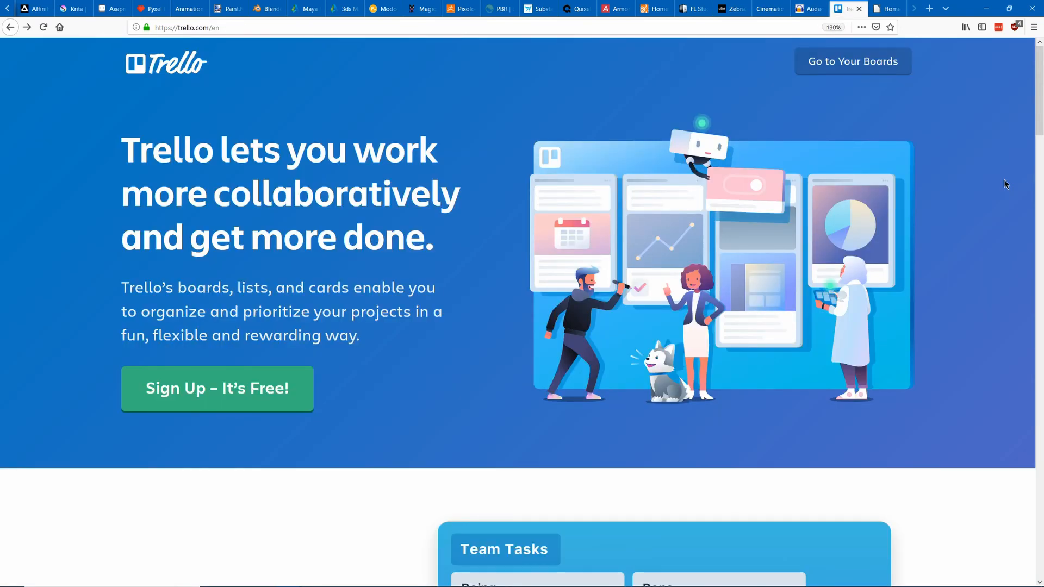
mouse_move(817, 93)
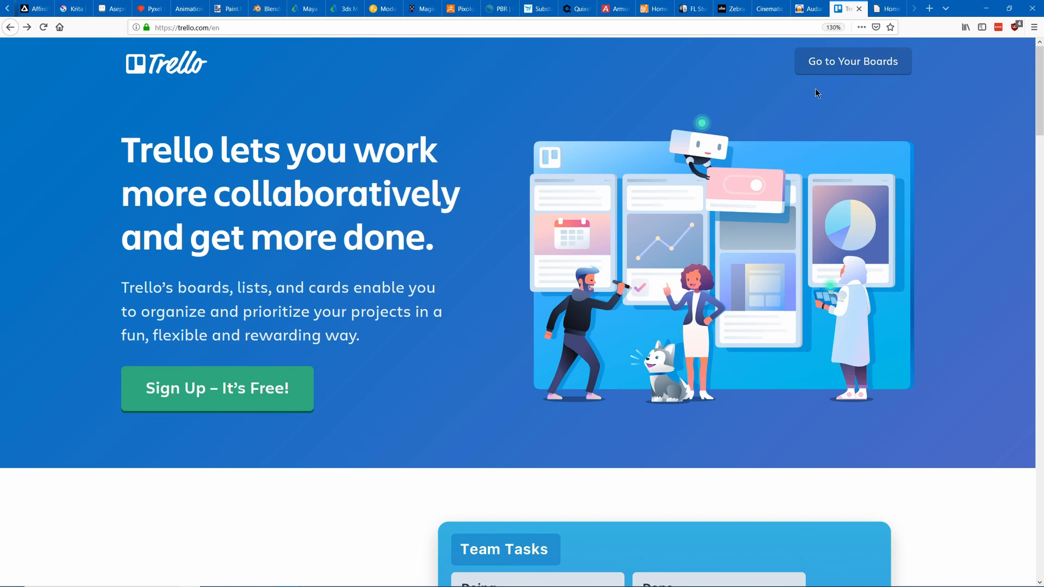
mouse_move(848, 72)
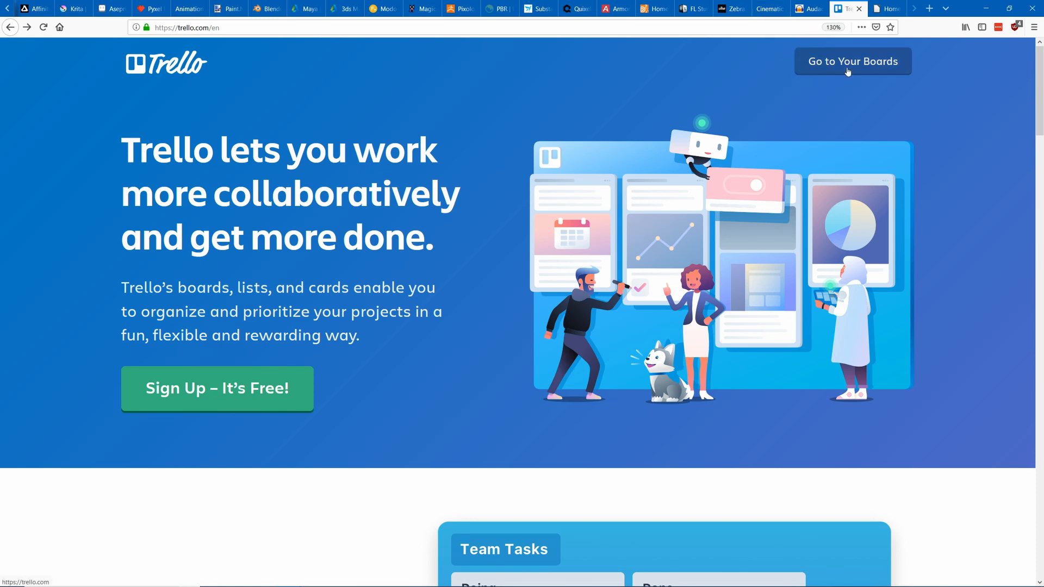
click(851, 61)
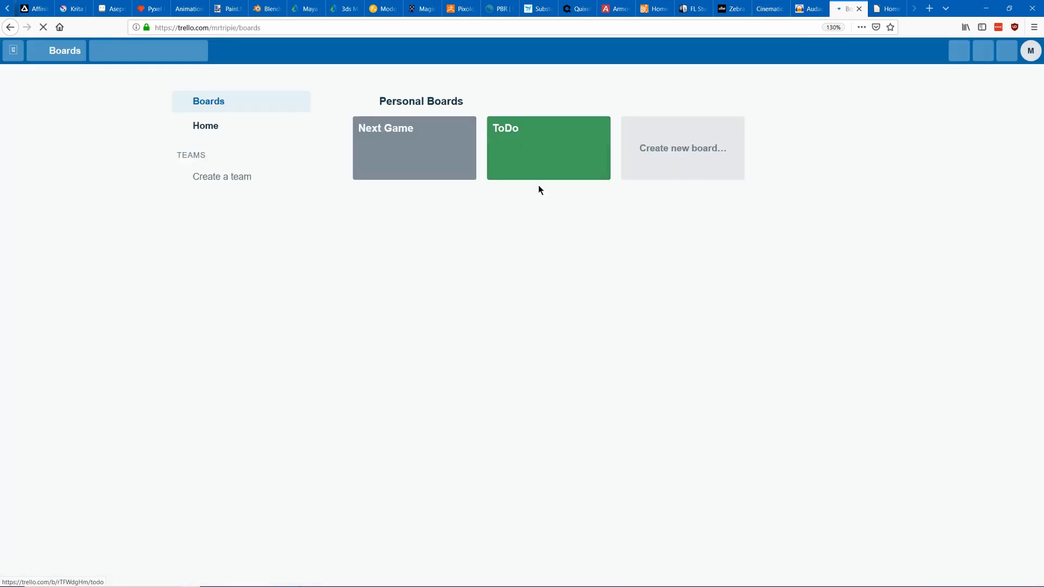
click(413, 147)
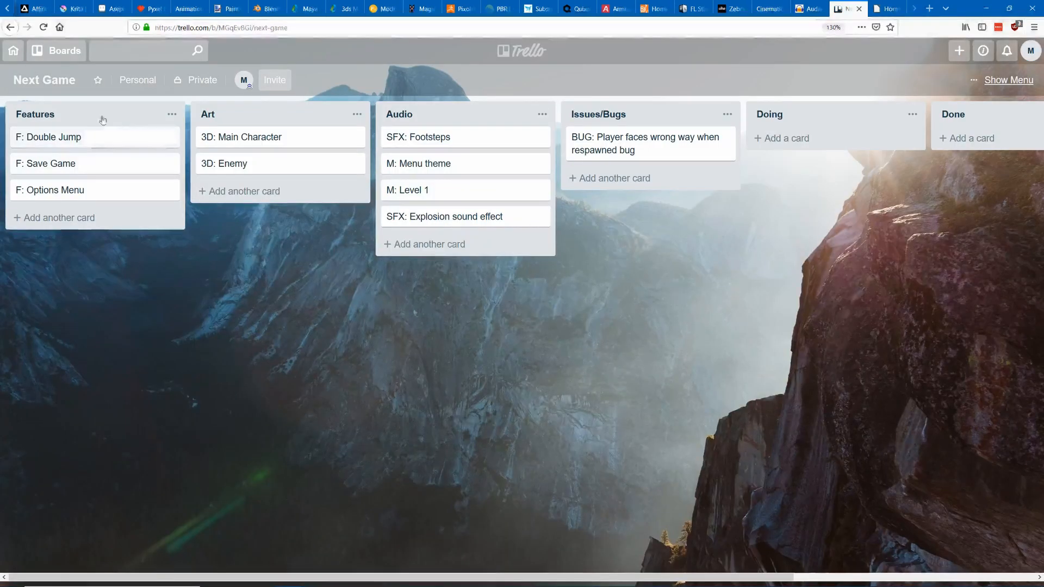
mouse_move(215, 335)
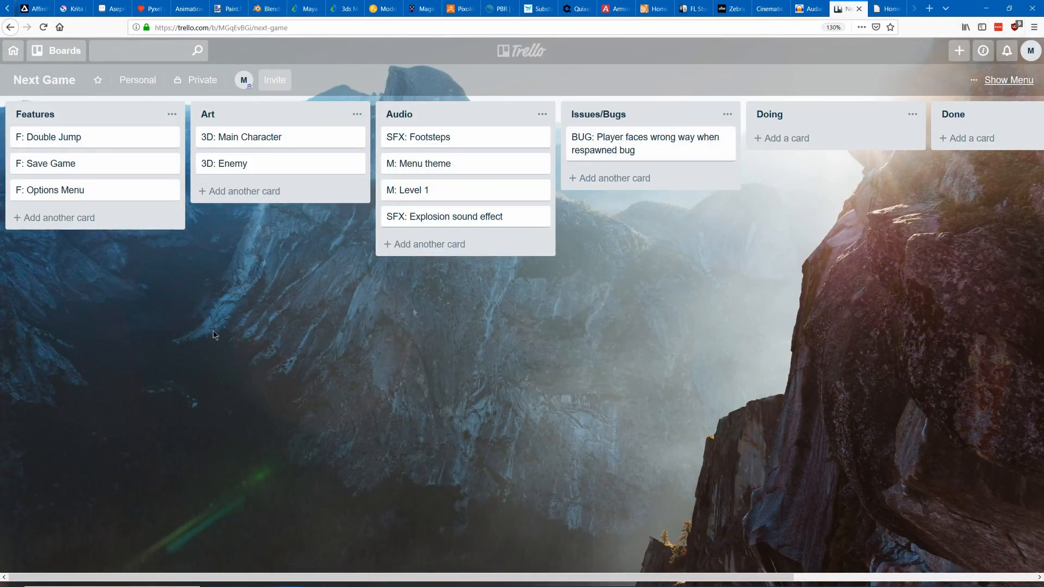
mouse_move(56, 140)
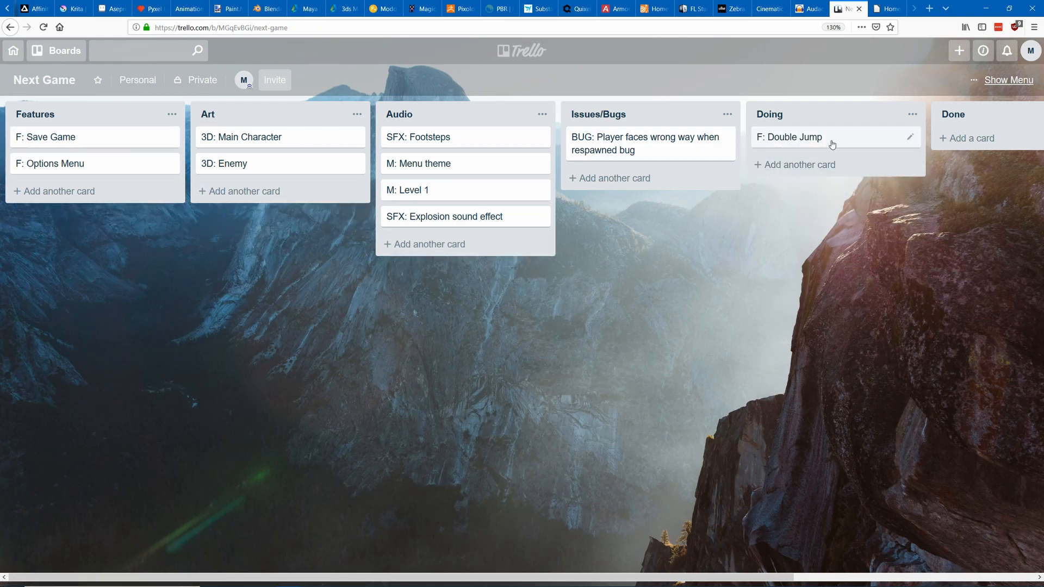
- Move the SFX: Footsteps card into Done, then continue to the LibreOffice homepage
key(ctrl+minus)
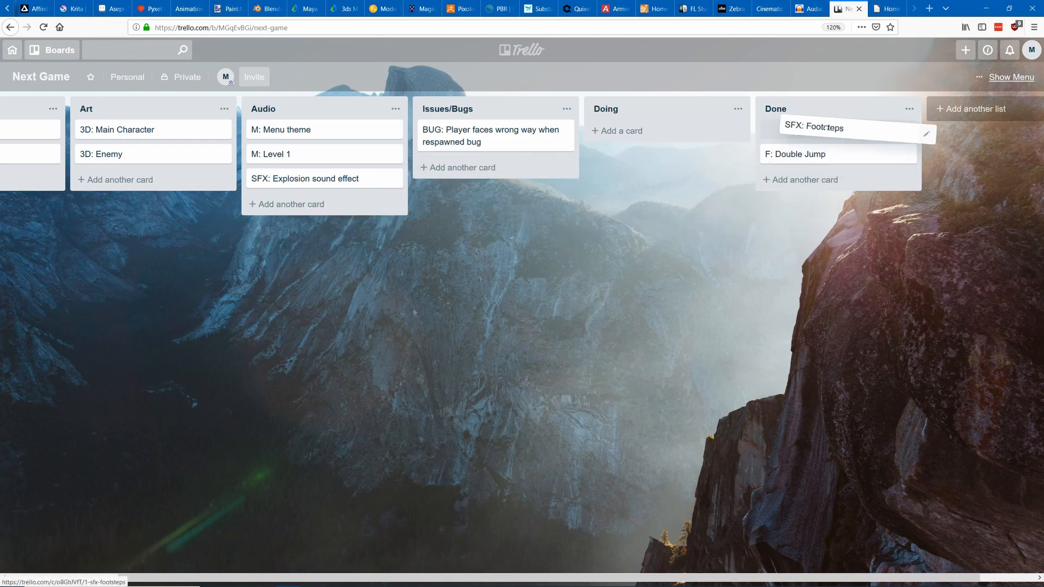
click(438, 226)
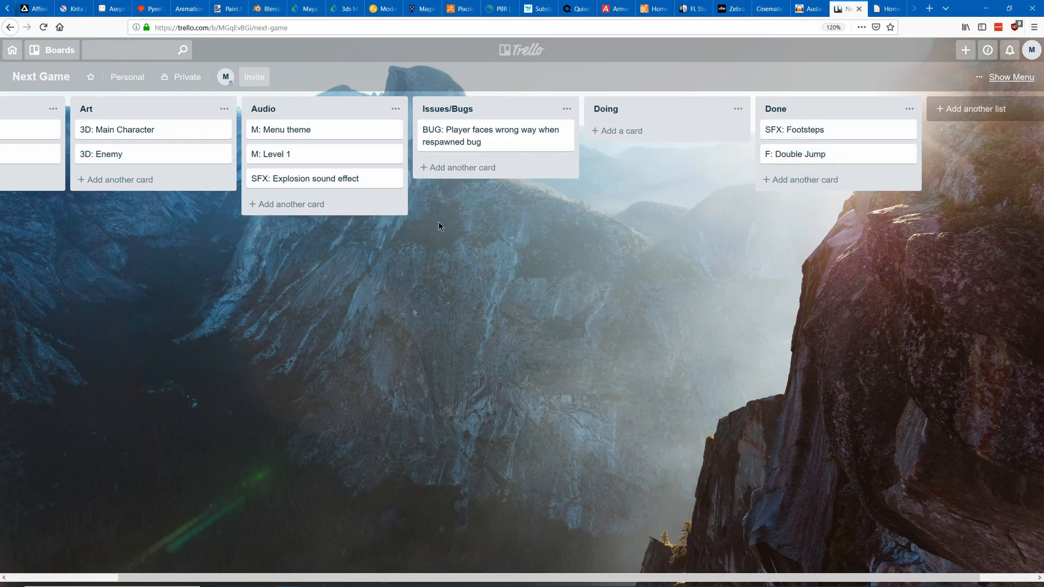
click(886, 9)
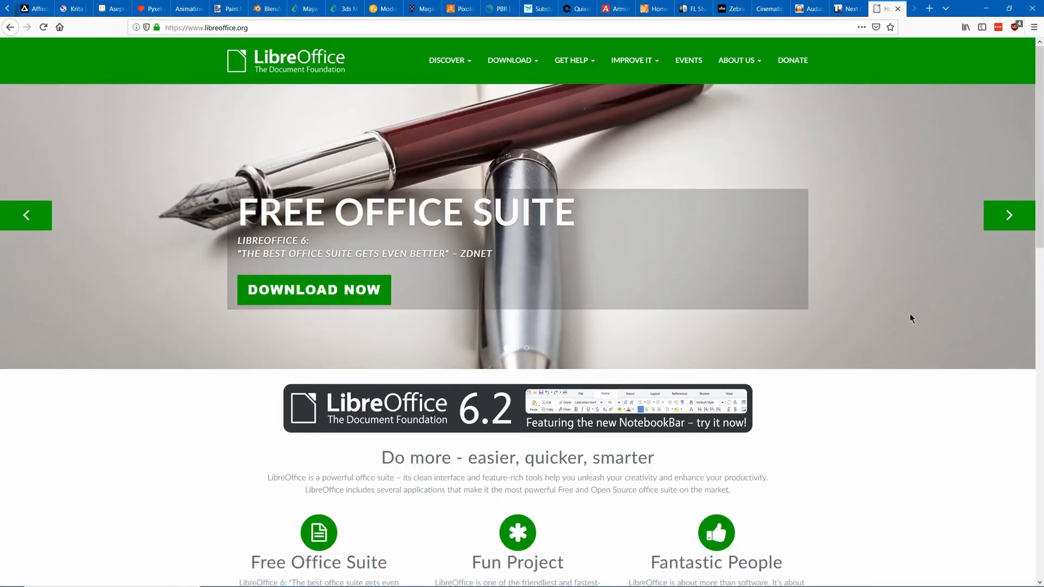